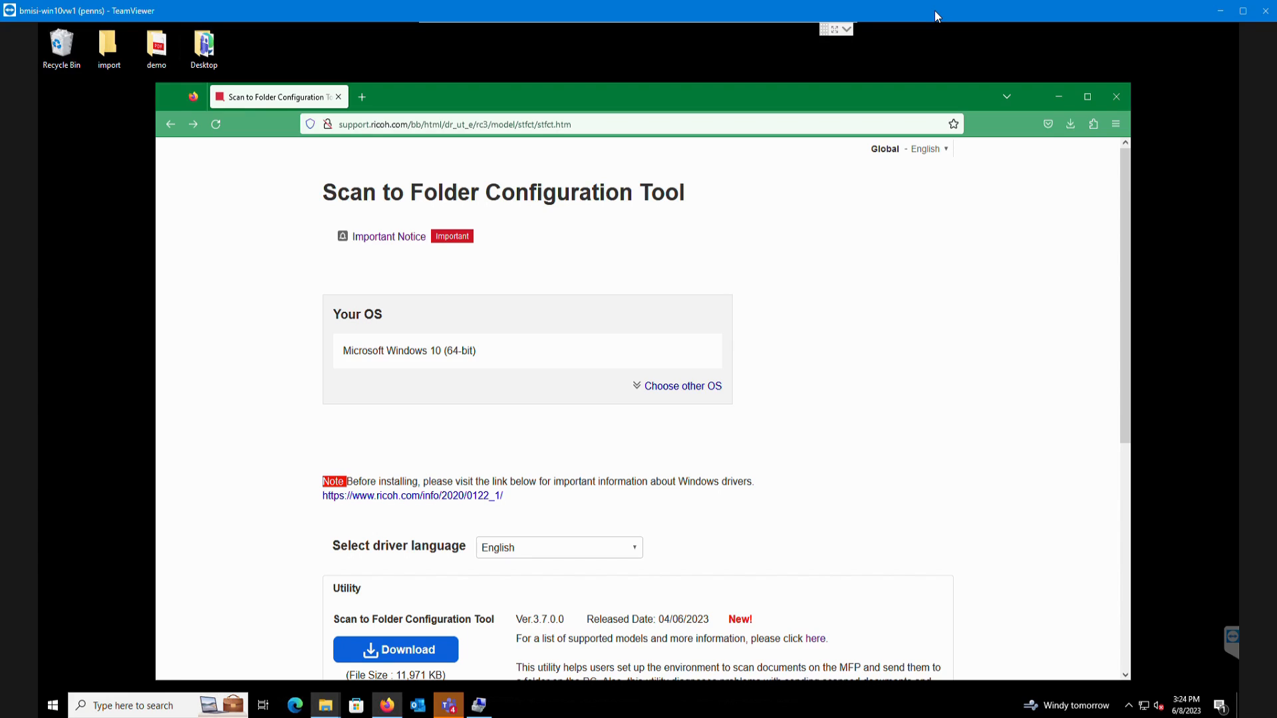
pyautogui.moveTo(892, 27)
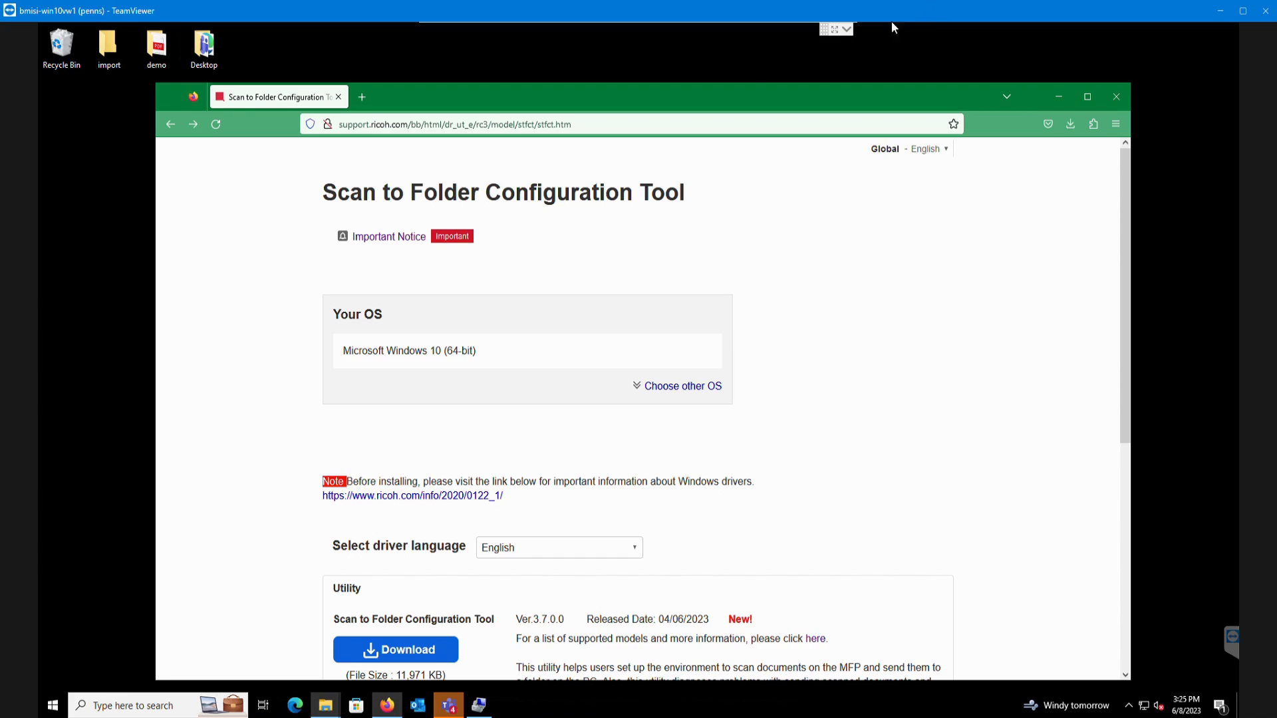
pyautogui.moveTo(720, 99)
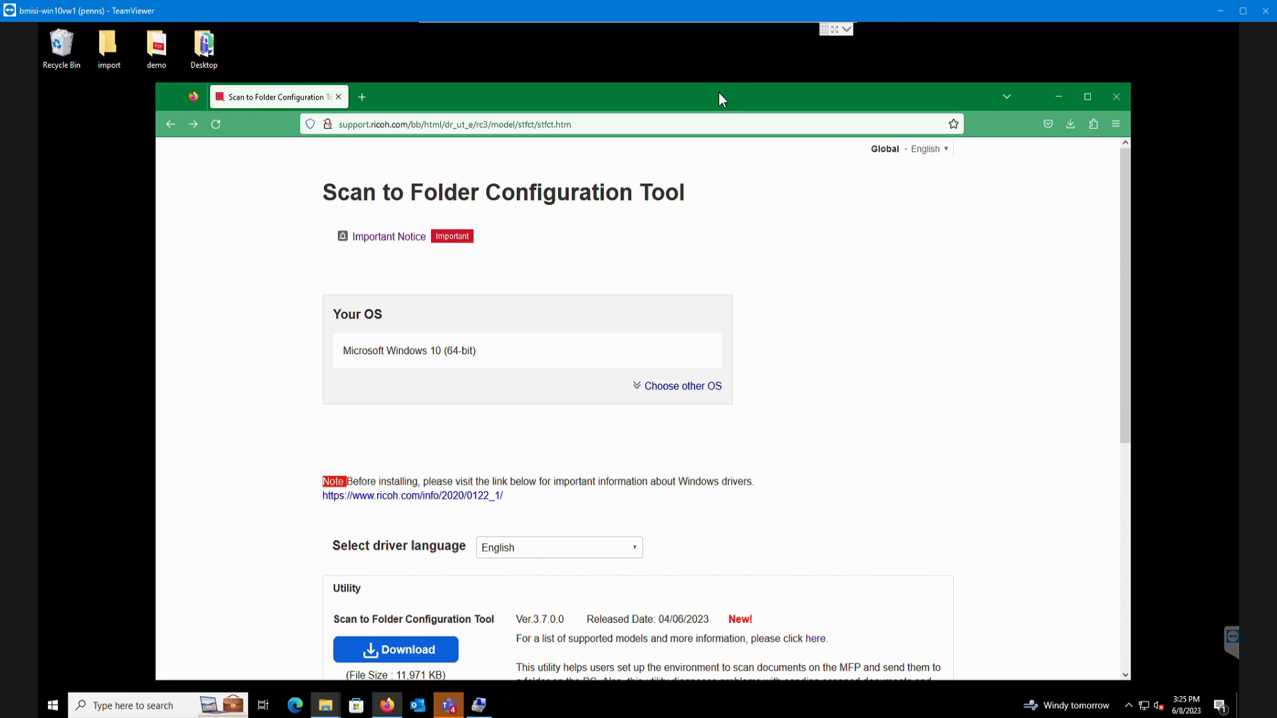
pyautogui.moveTo(681, 119)
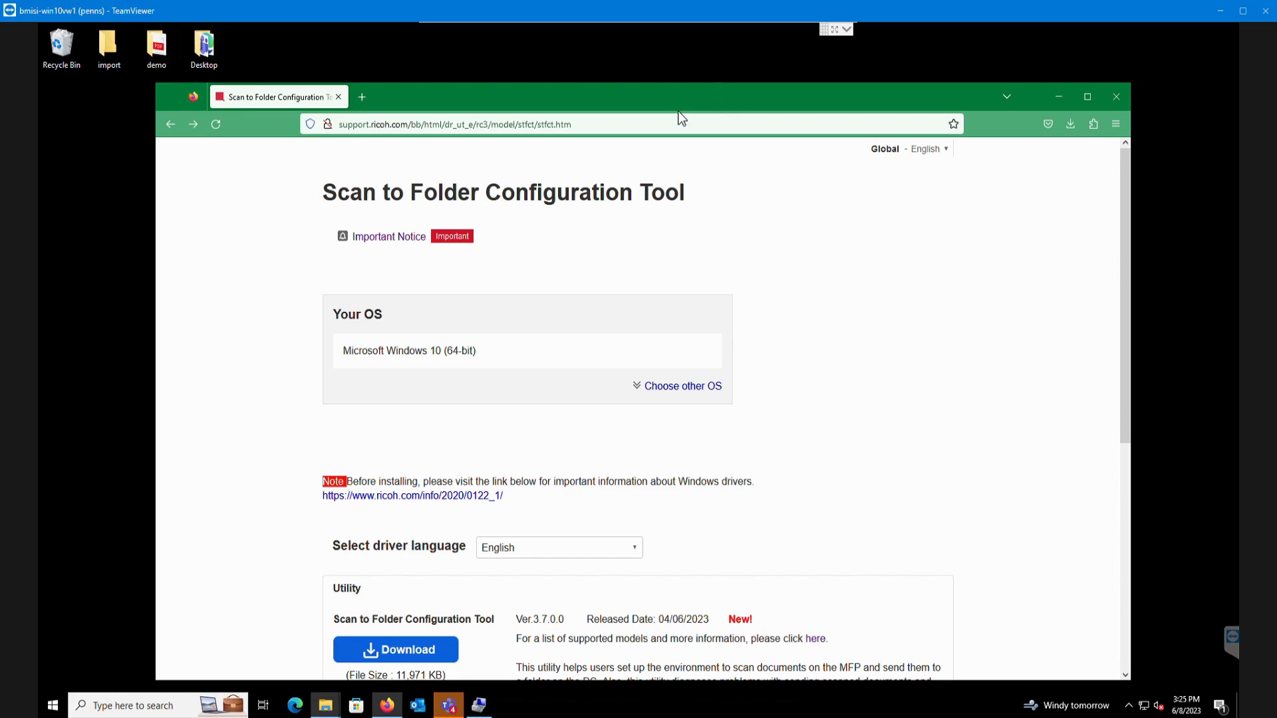
pyautogui.moveTo(700, 172)
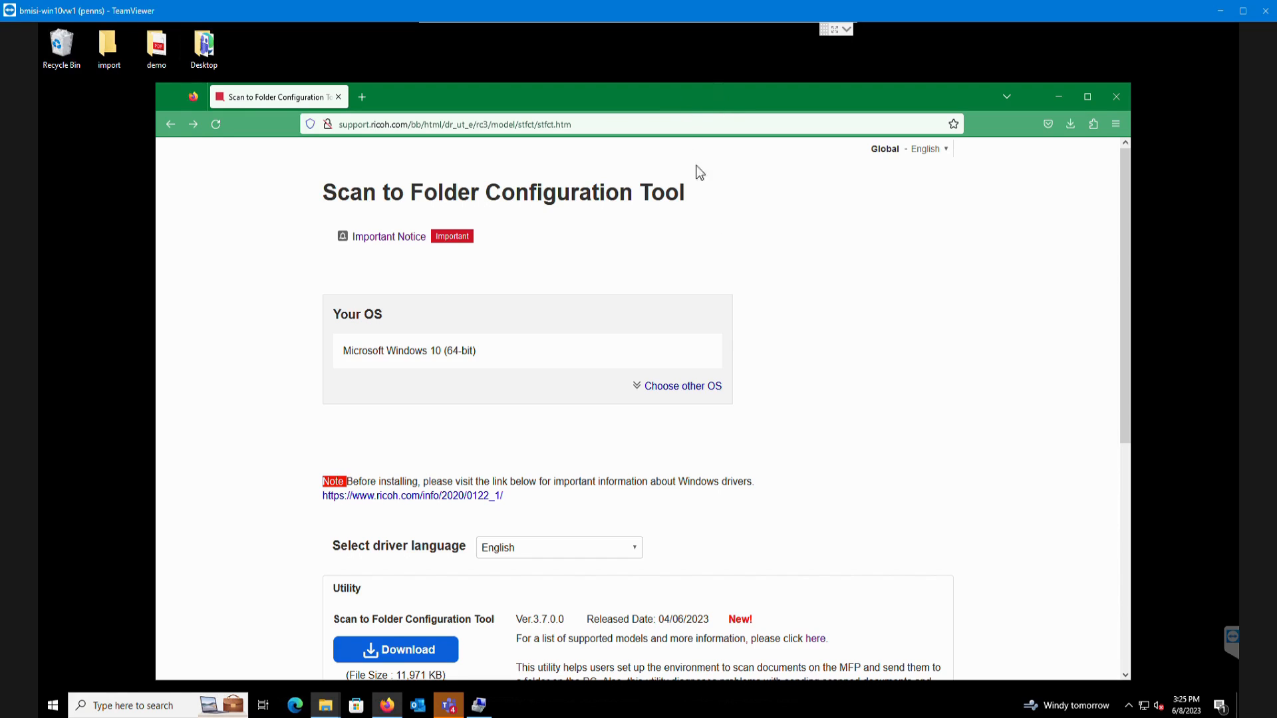
pyautogui.moveTo(804, 342)
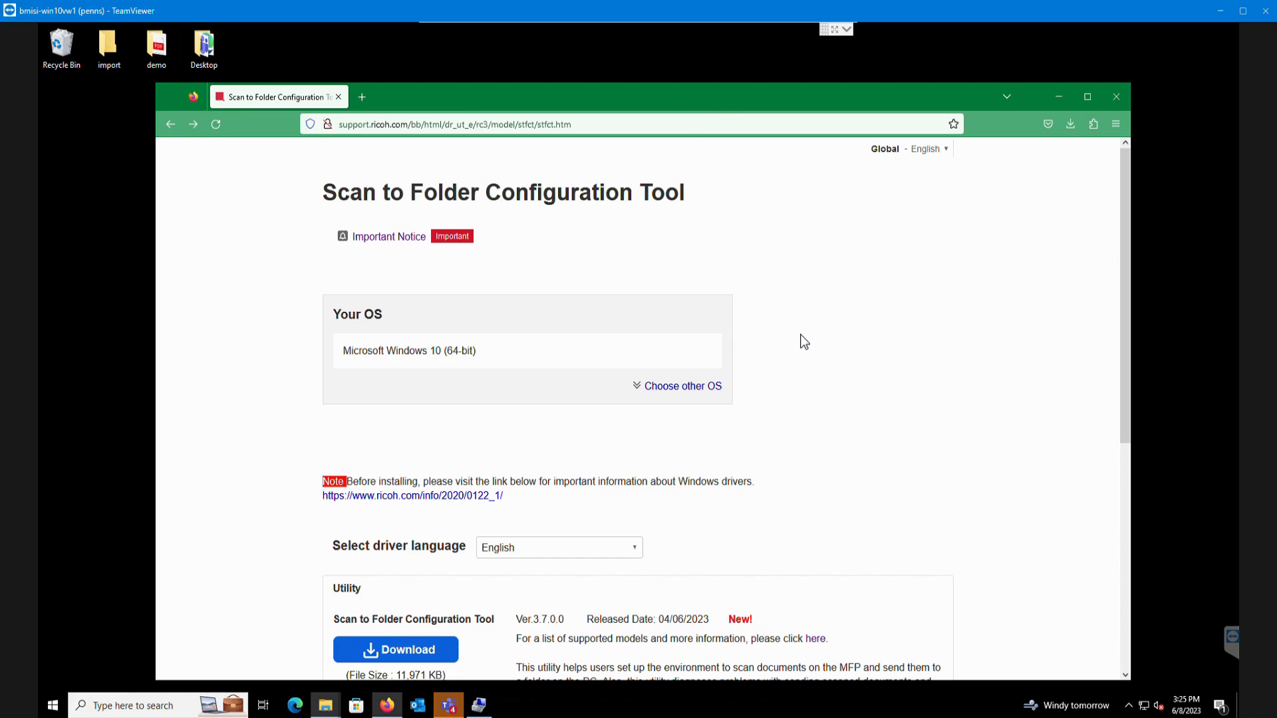
# Run the downloaded installer r98639en.exe from the Downloads folder
pyautogui.scroll(-3)
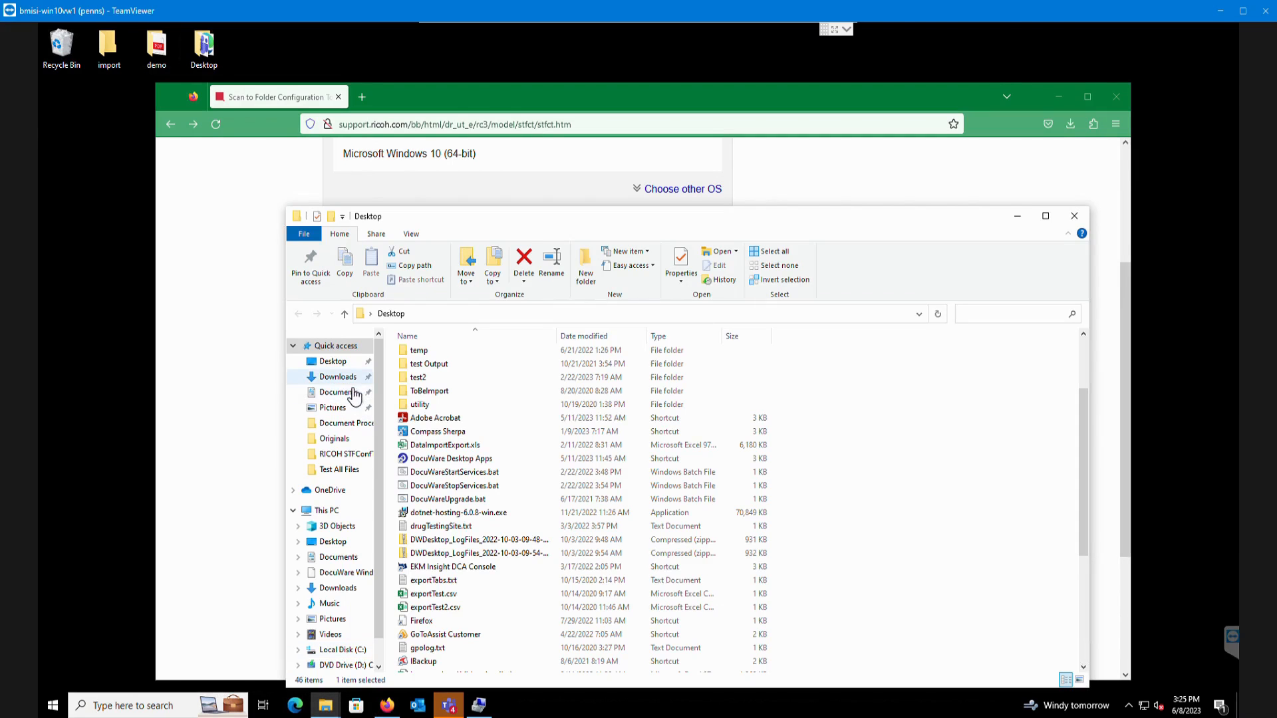
pyautogui.click(338, 377)
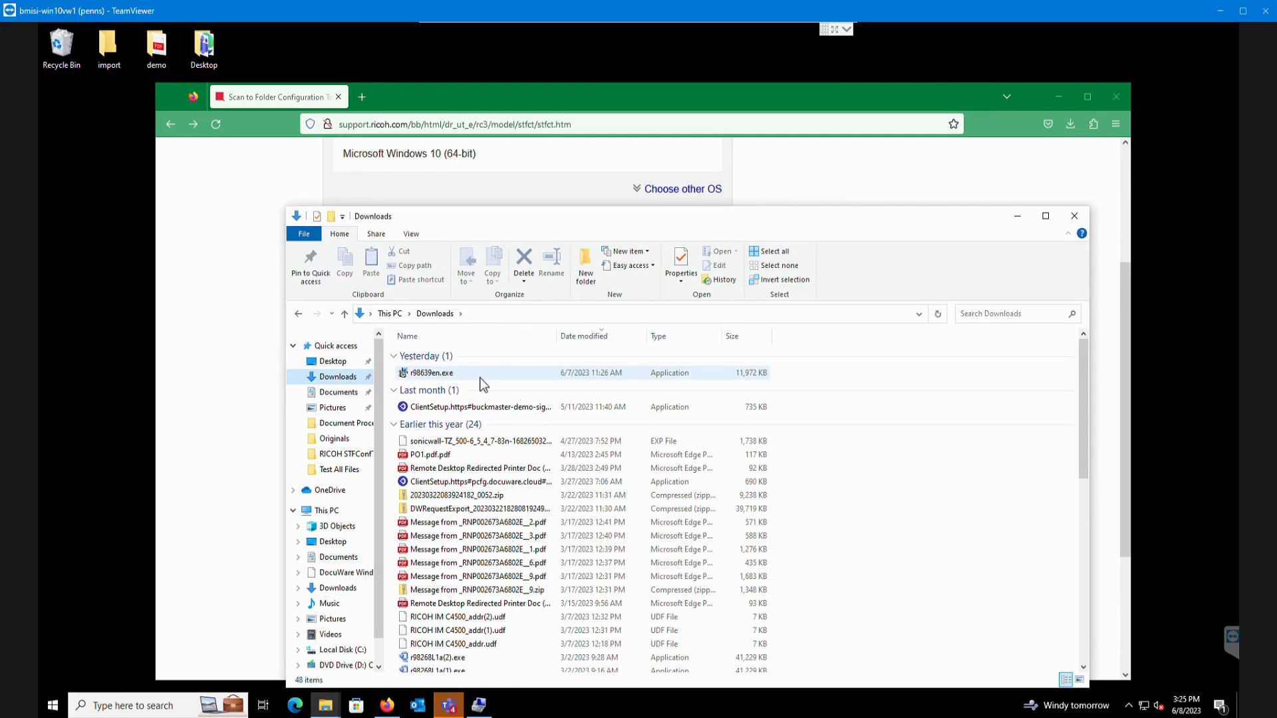
pyautogui.click(428, 372)
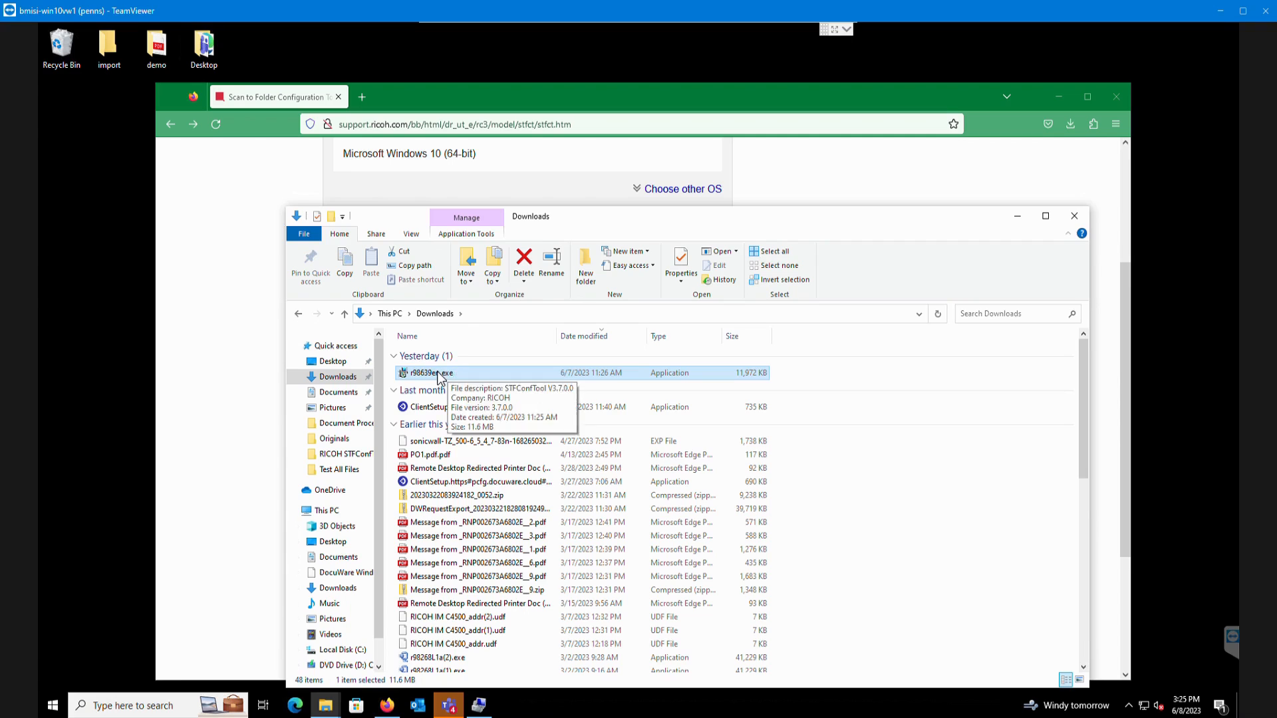
pyautogui.doubleClick(429, 373)
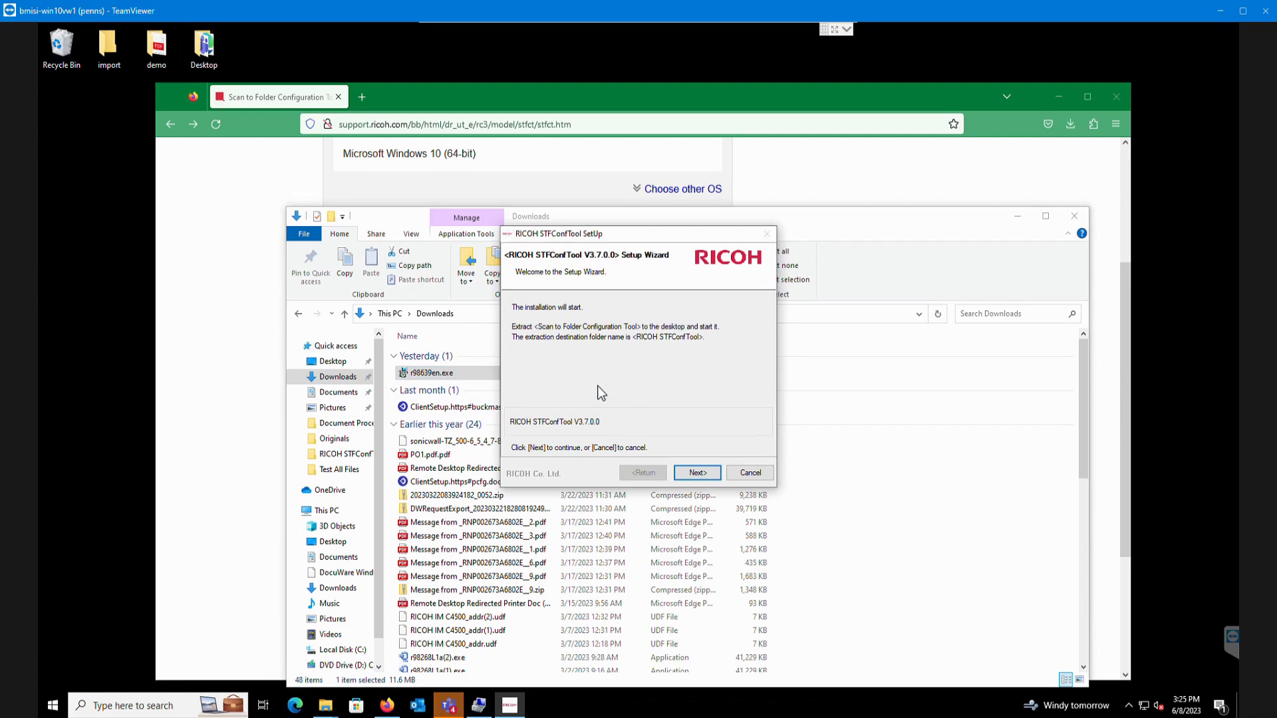
pyautogui.moveTo(667, 465)
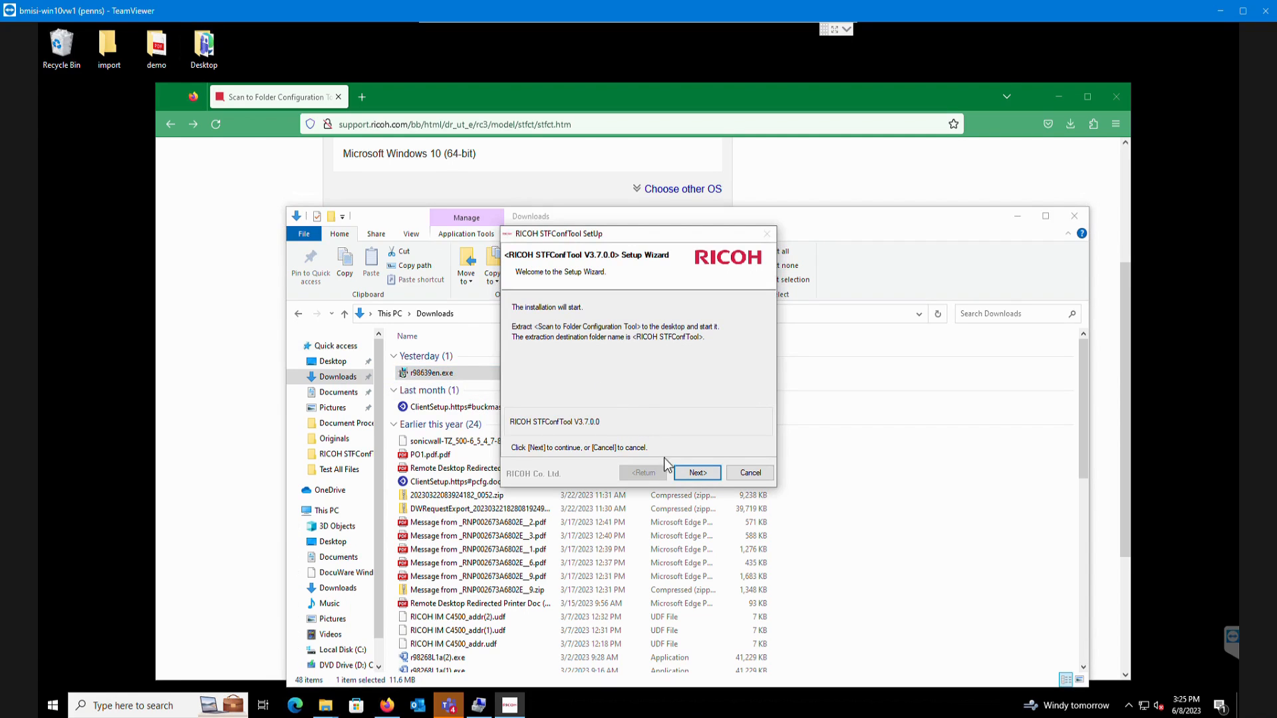
# Install STFConfTool V3.7.0.0 and finish the wizard without displaying the README
pyautogui.click(697, 473)
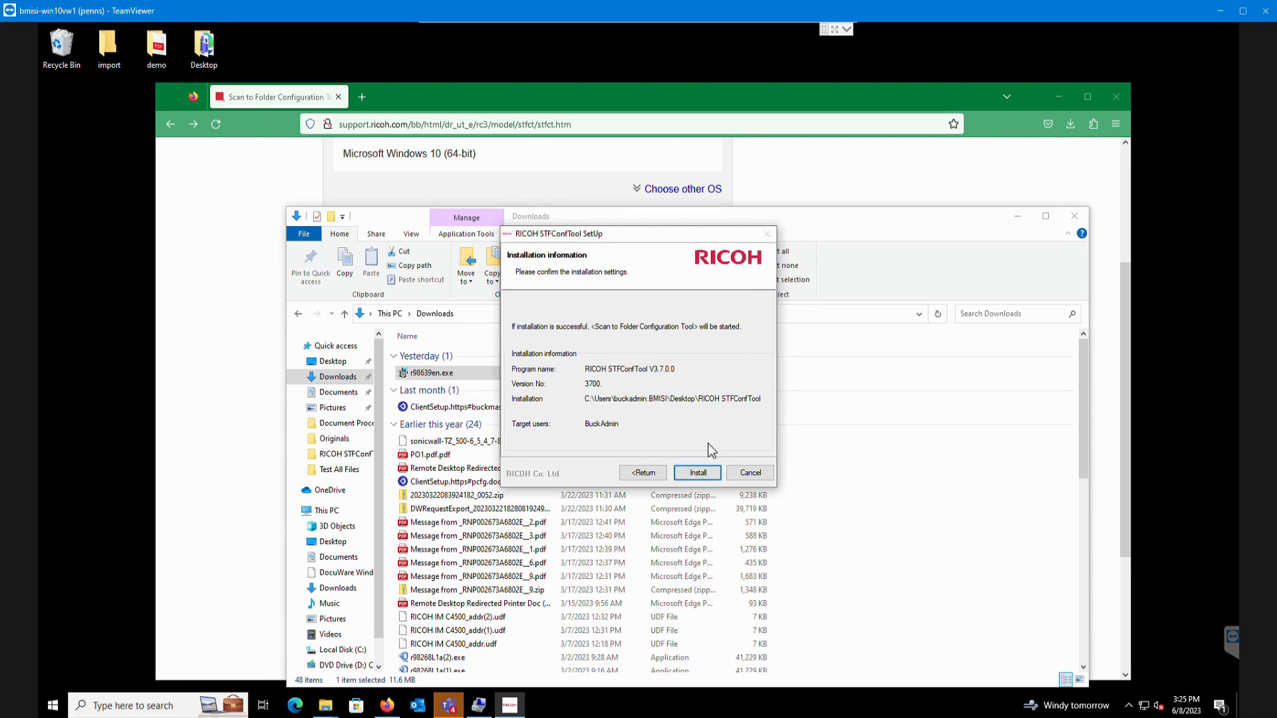
pyautogui.click(697, 473)
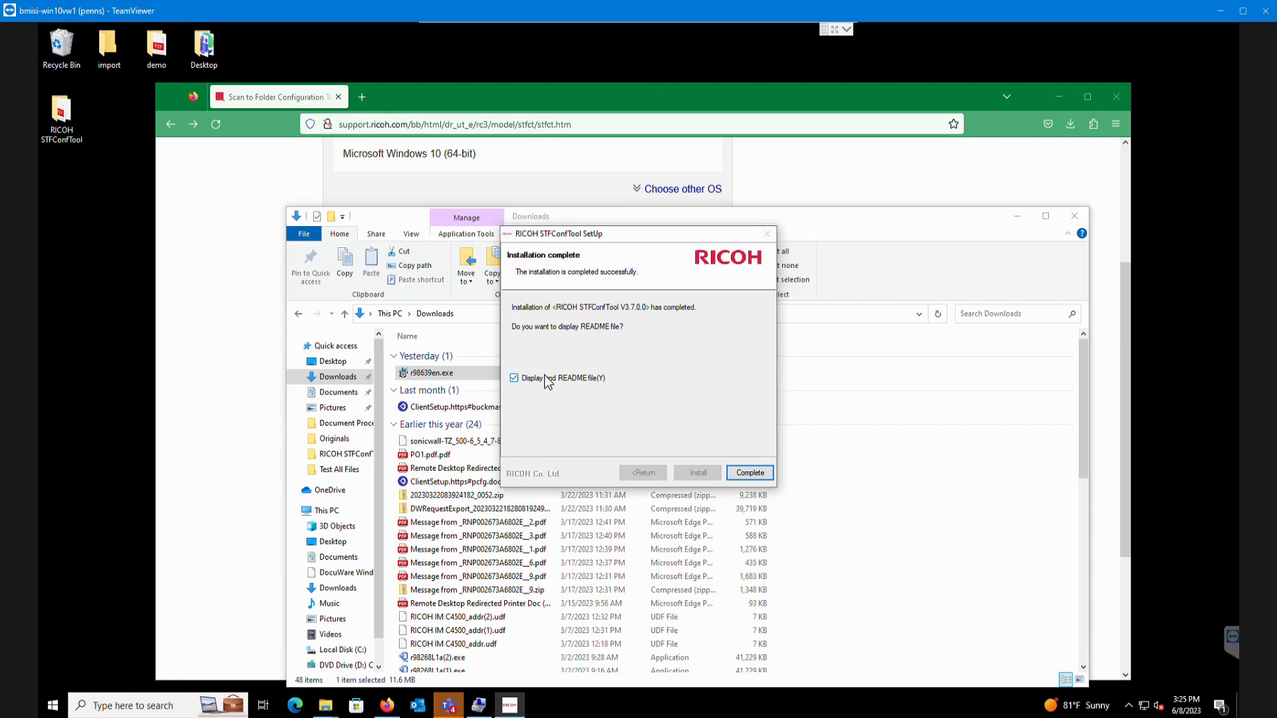
pyautogui.click(514, 378)
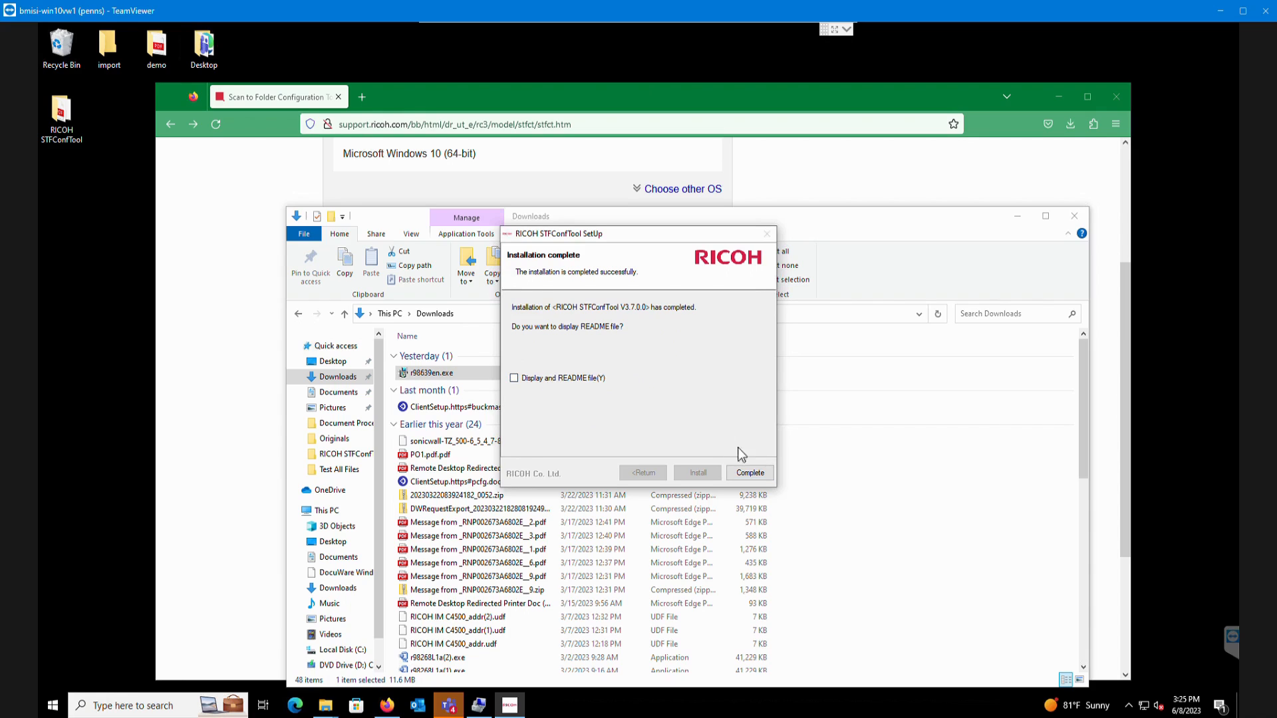
pyautogui.click(748, 473)
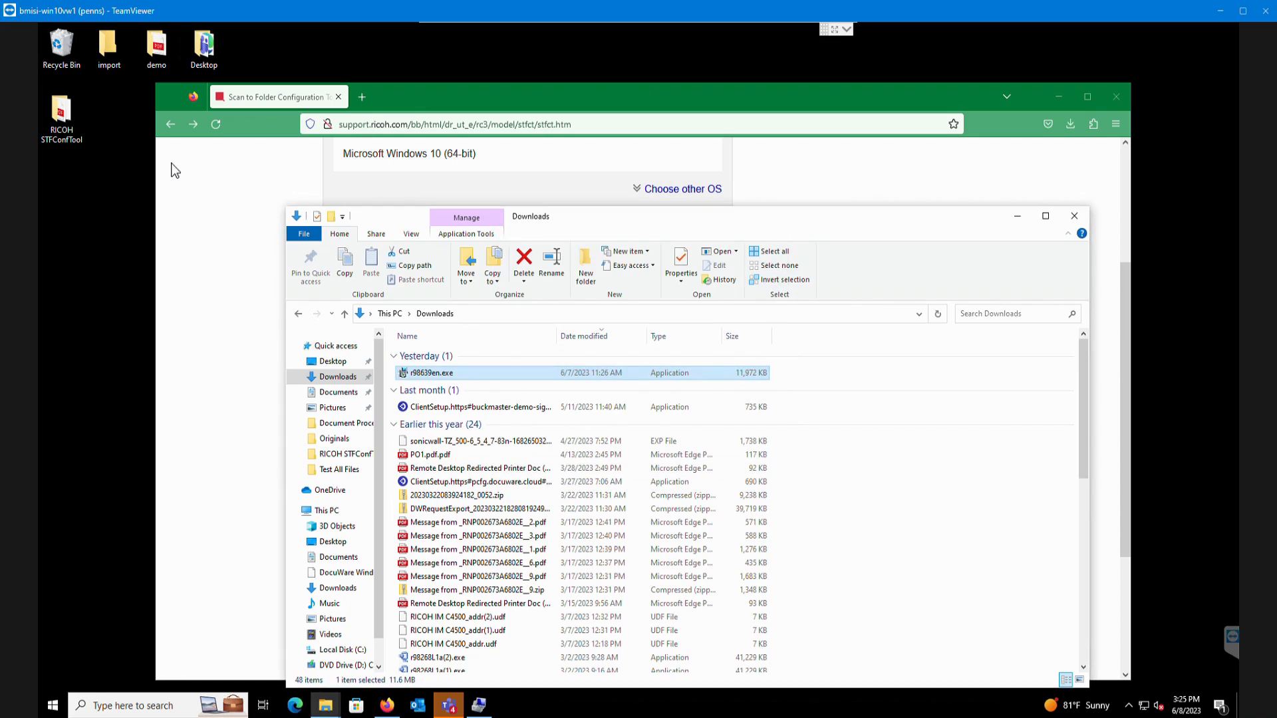
# Launch STFConfTool.exe from the new RICOH STFConfTool desktop folder
pyautogui.click(60, 114)
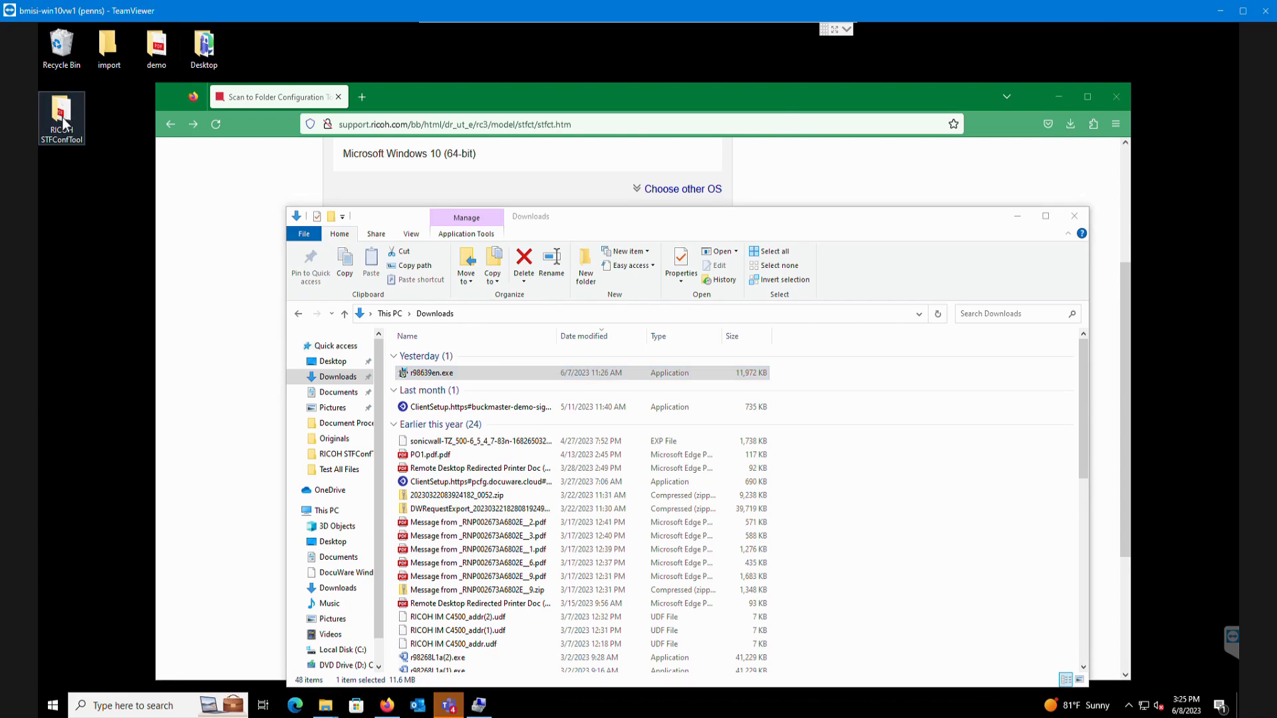
pyautogui.doubleClick(61, 114)
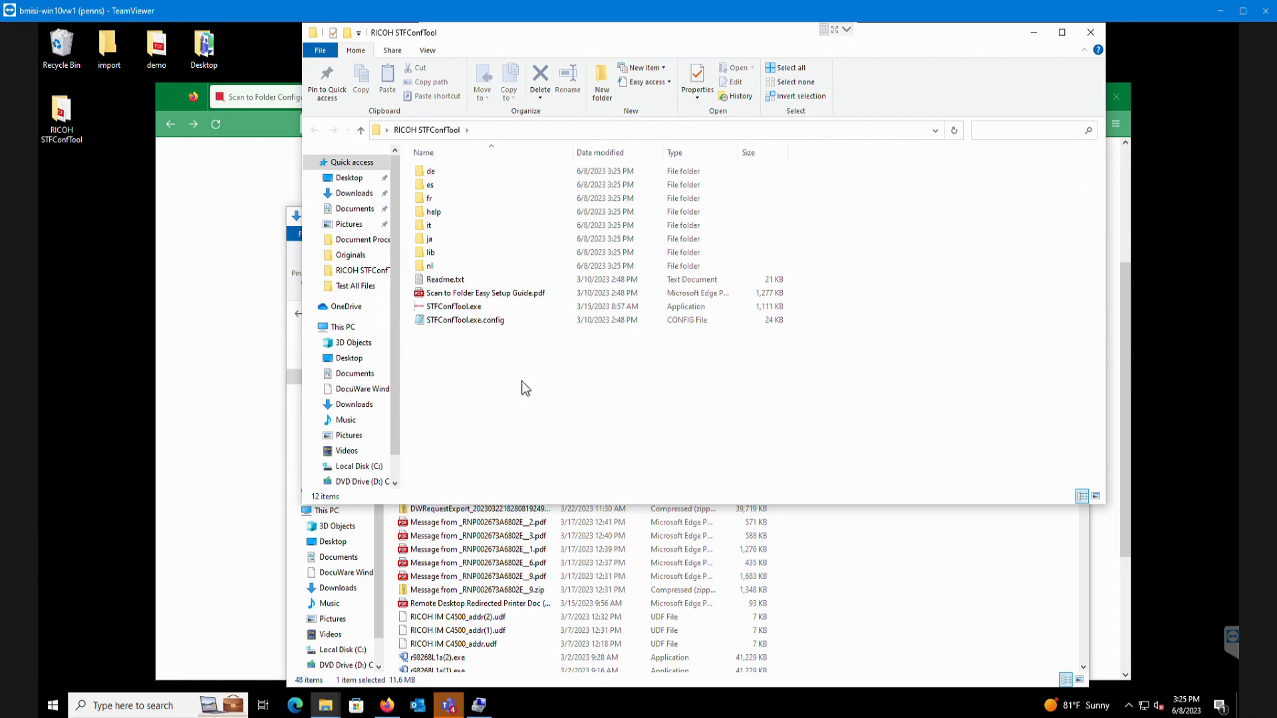
pyautogui.moveTo(485, 293)
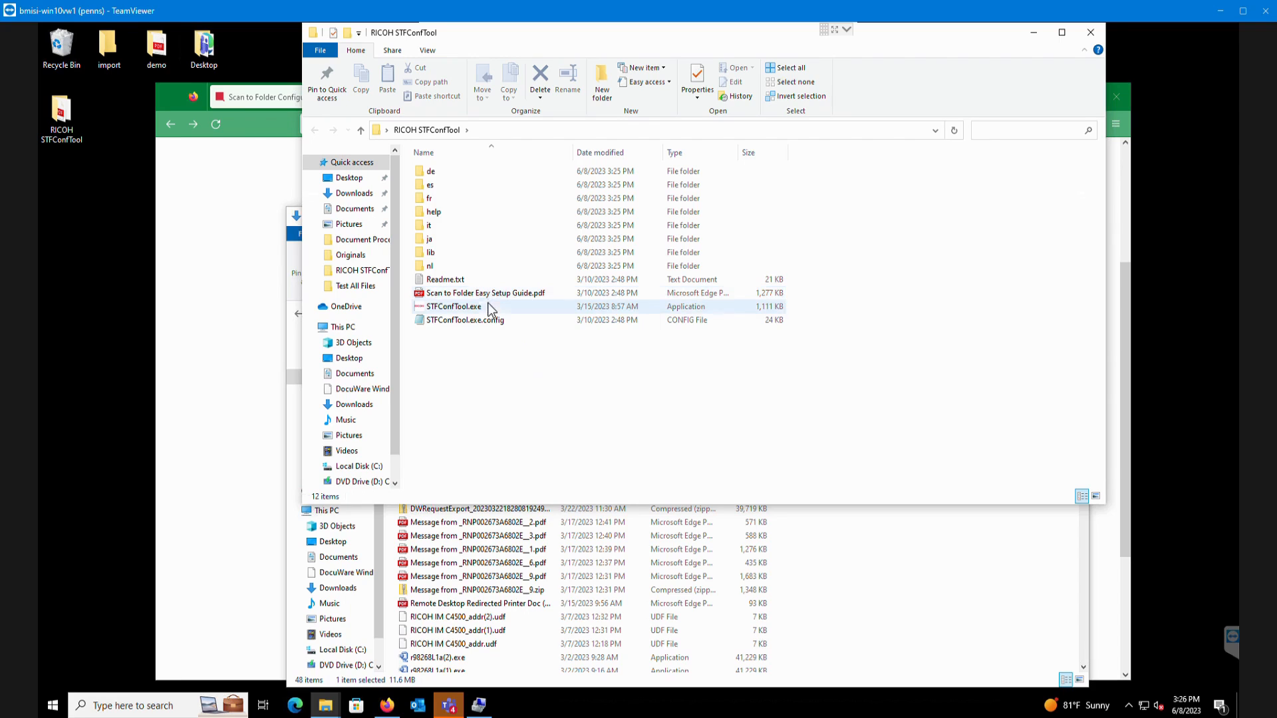
pyautogui.click(453, 306)
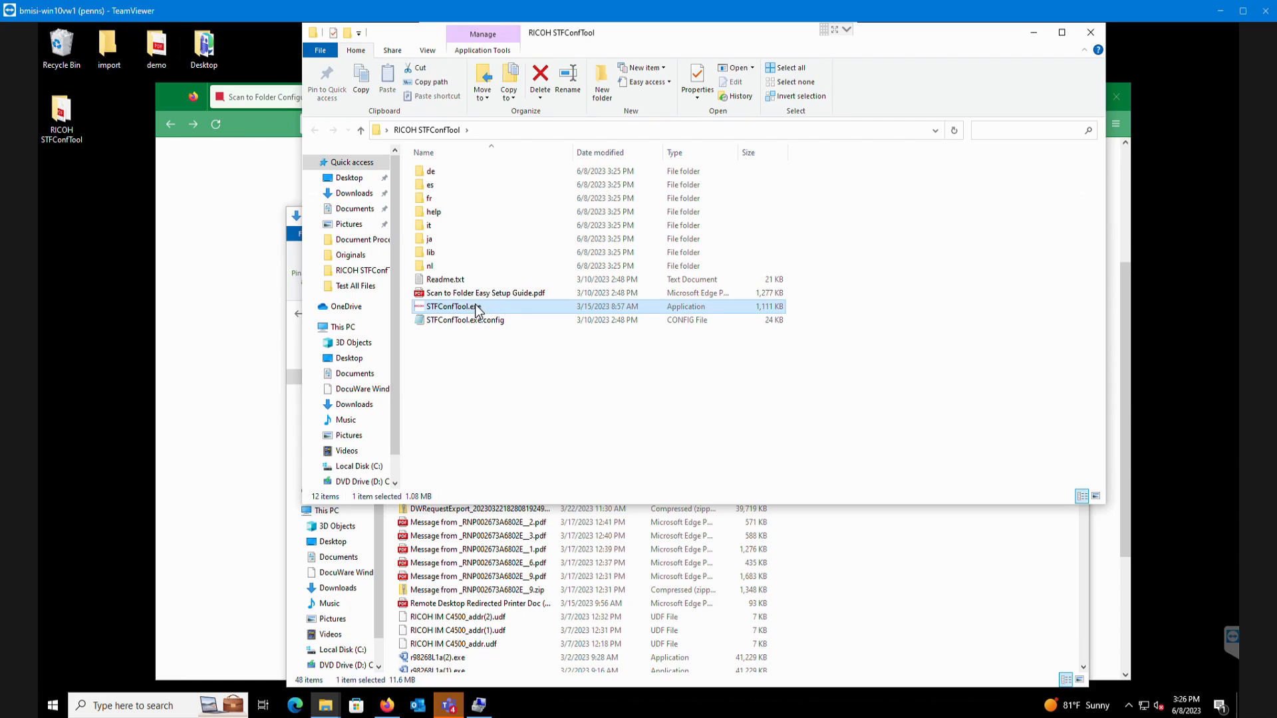
pyautogui.doubleClick(453, 306)
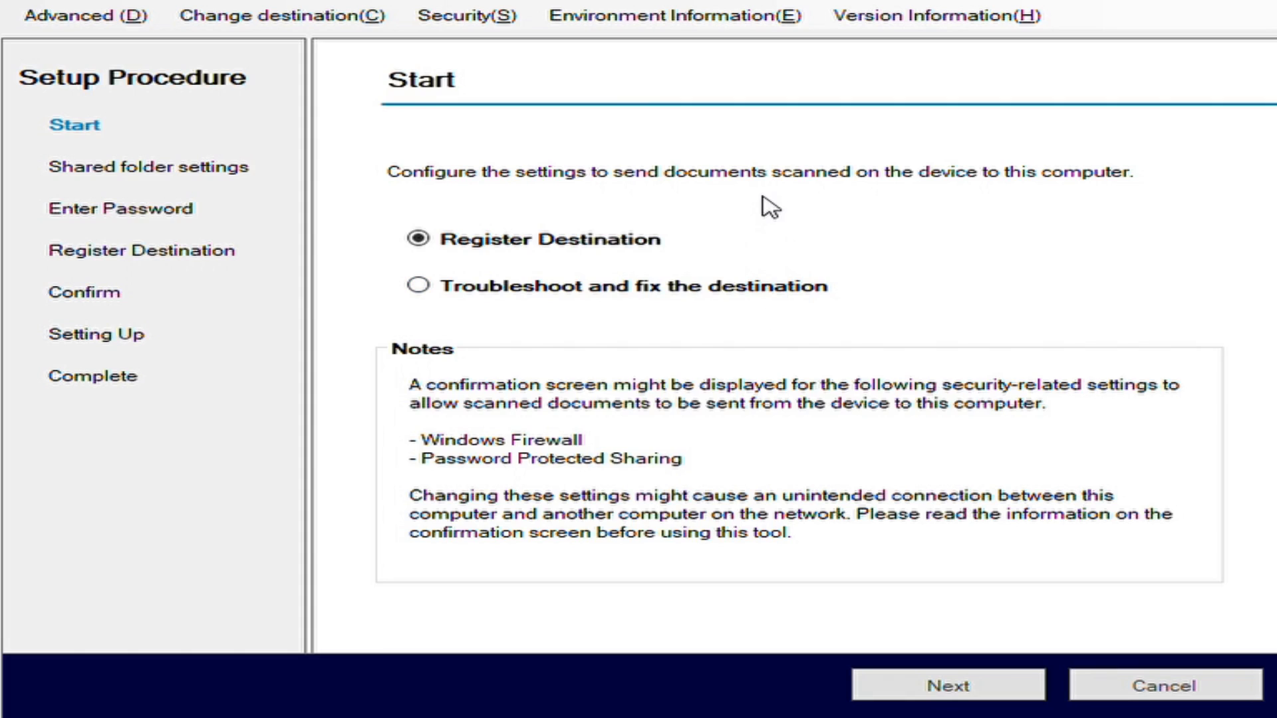
# Continue past the Start page with Register Destination selected
pyautogui.click(947, 686)
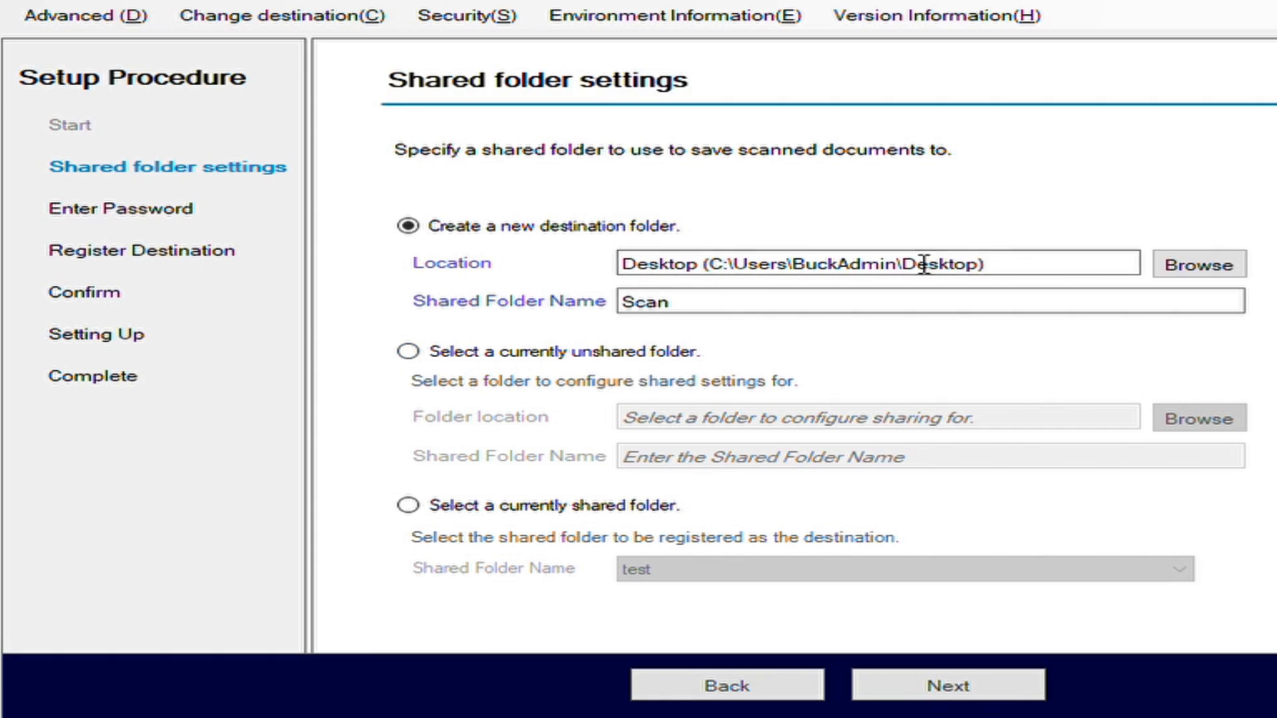
# Rename the proposed Desktop shared folder from Scan to ScanTest
pyautogui.click(929, 301)
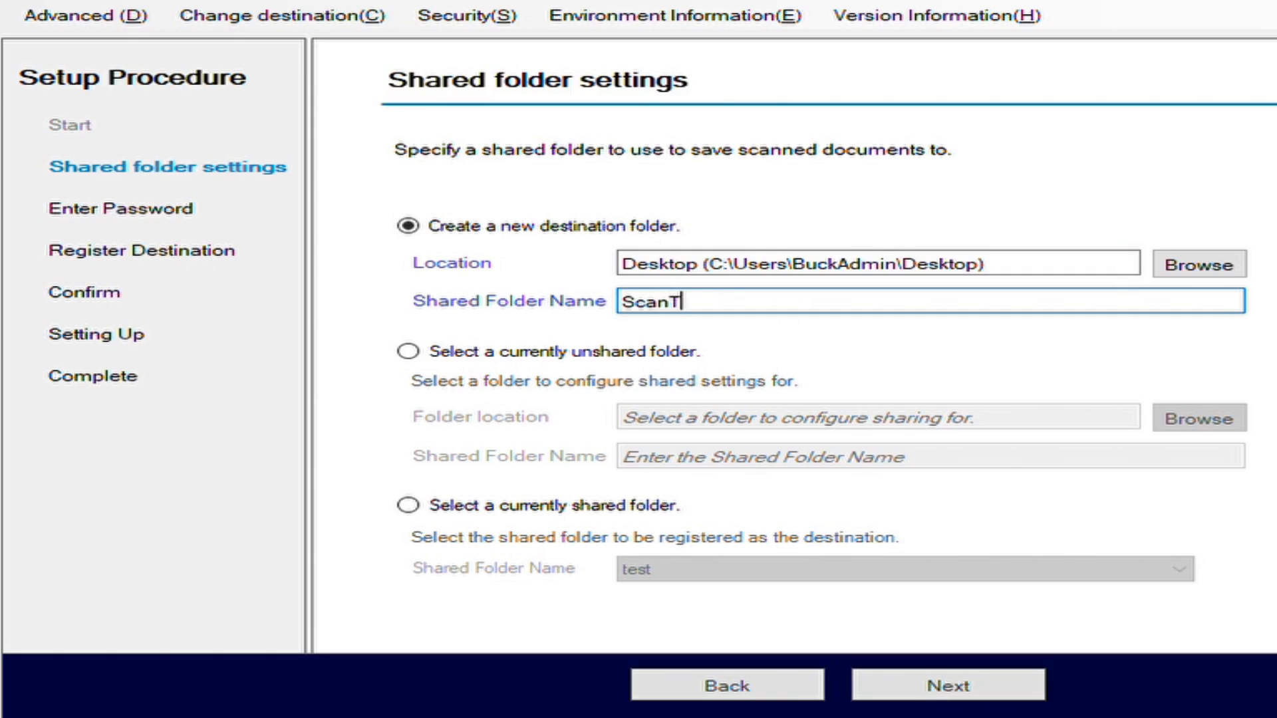
pyautogui.write('est')
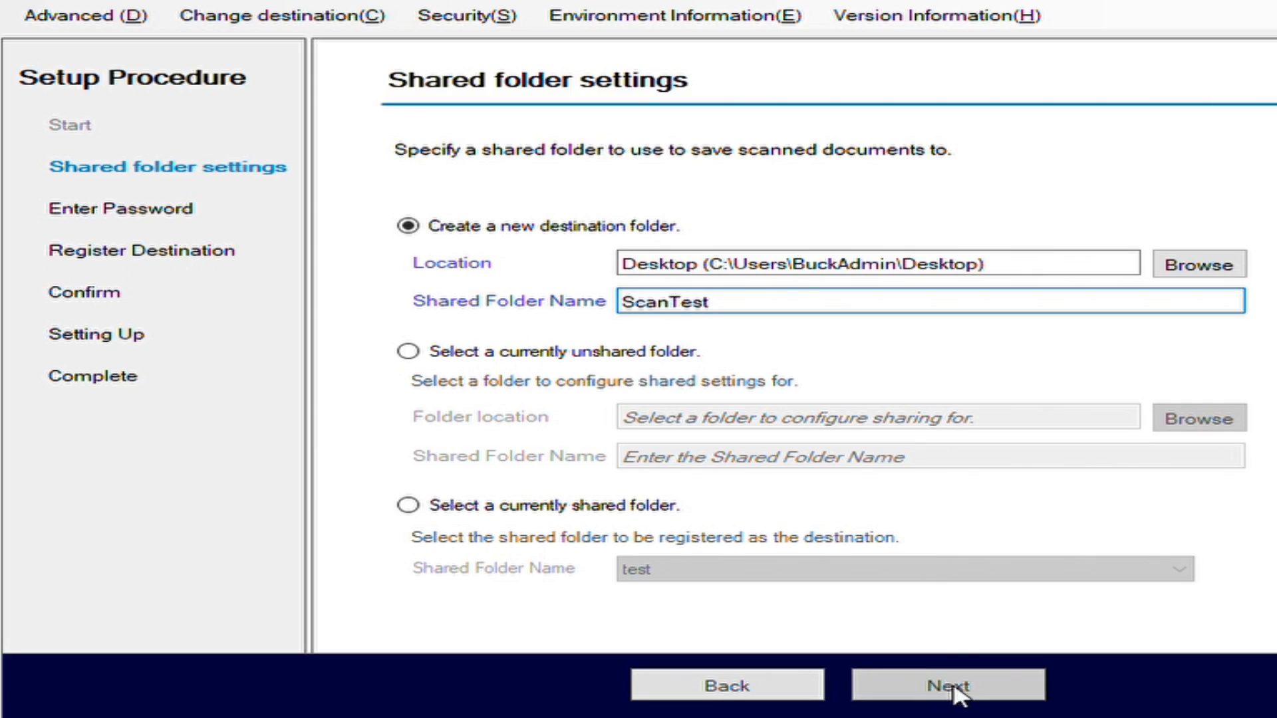
# Advance to Enter Password and enter the user's password and its confirmation
pyautogui.click(947, 684)
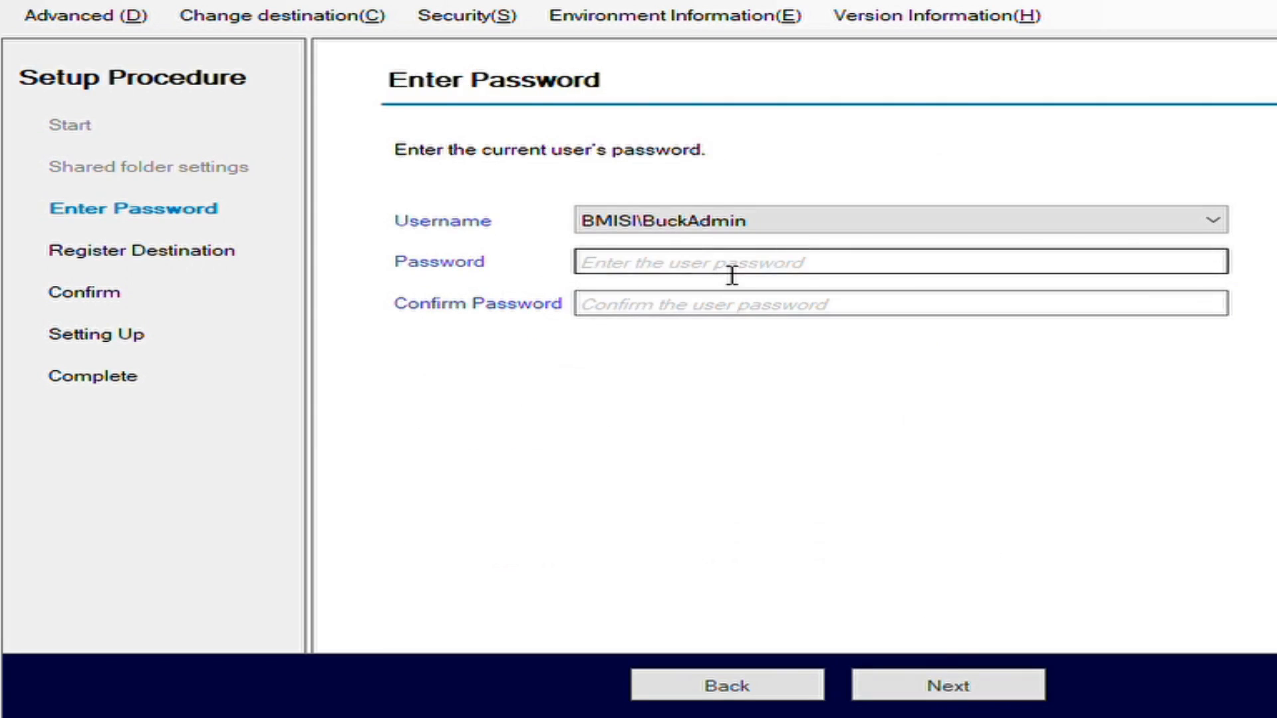
pyautogui.click(896, 261)
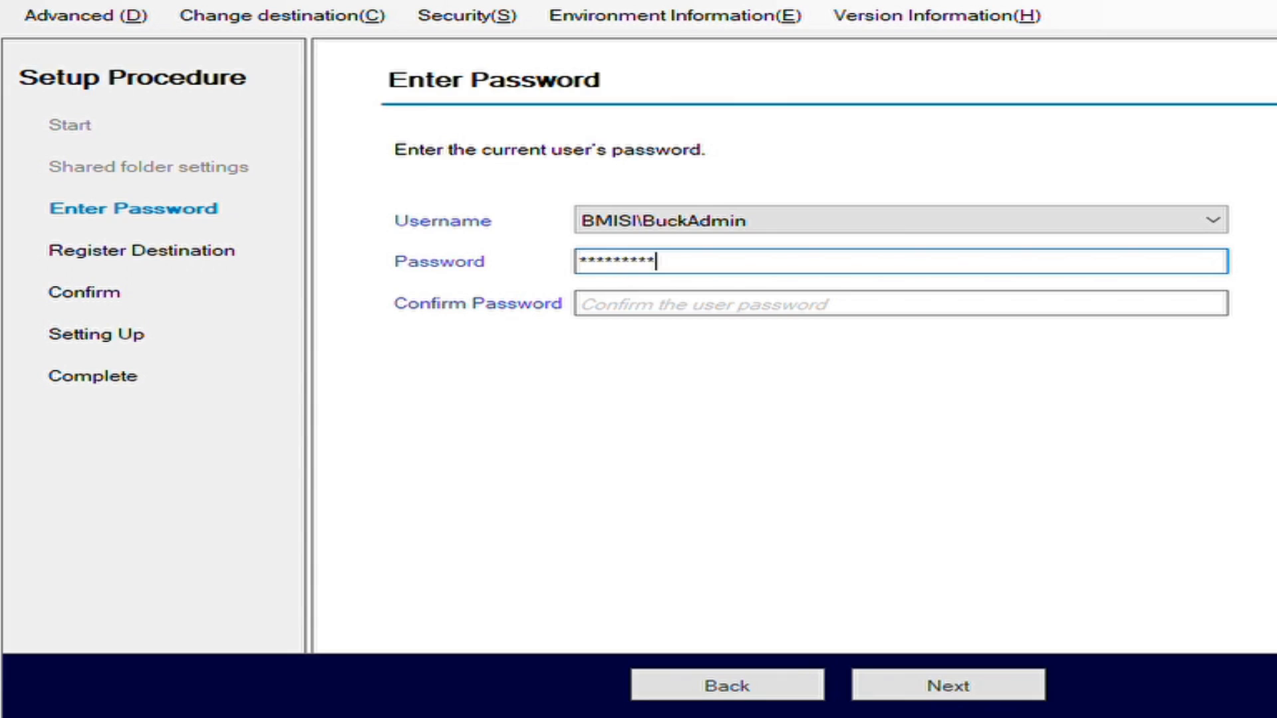
pyautogui.write('*******')
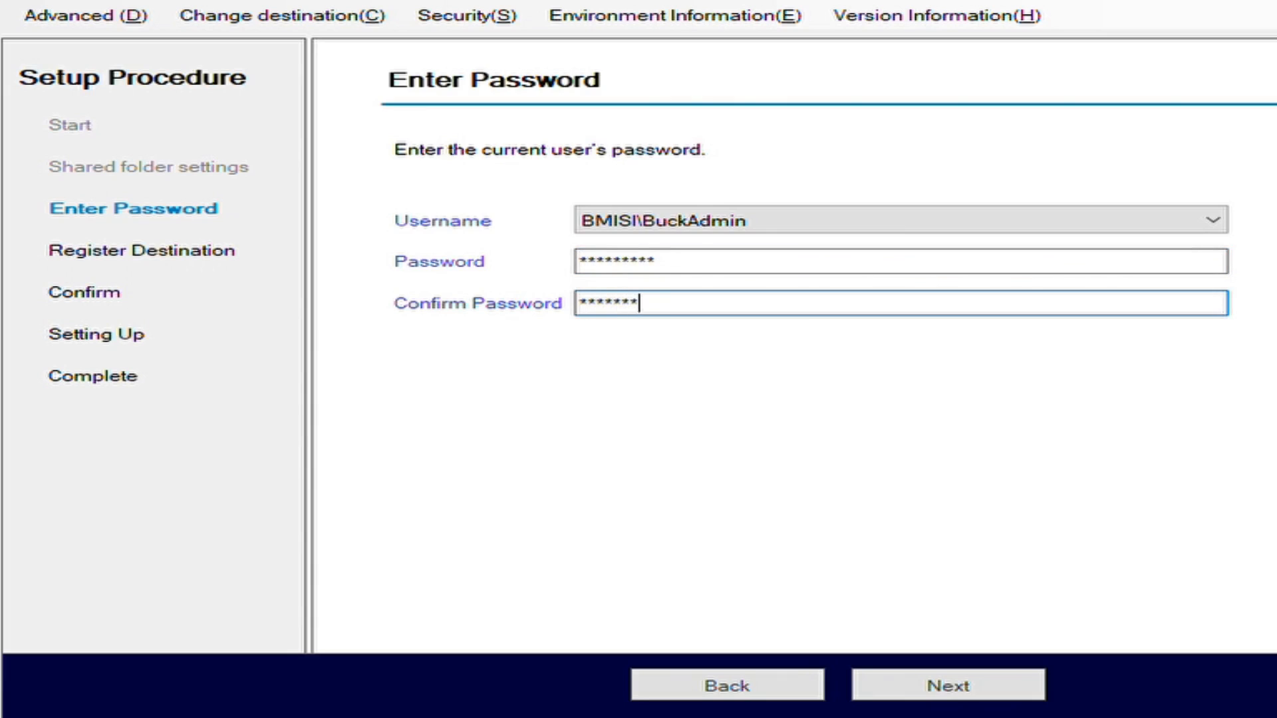
pyautogui.write('**')
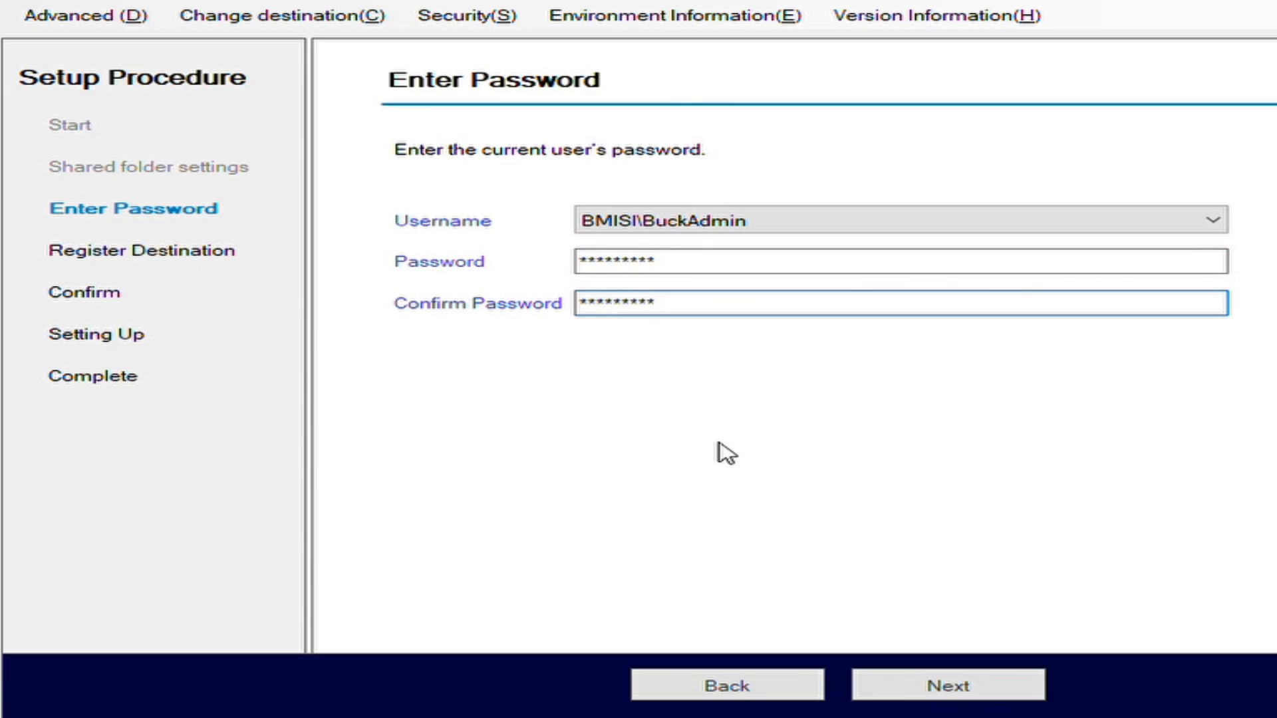
pyautogui.moveTo(751, 438)
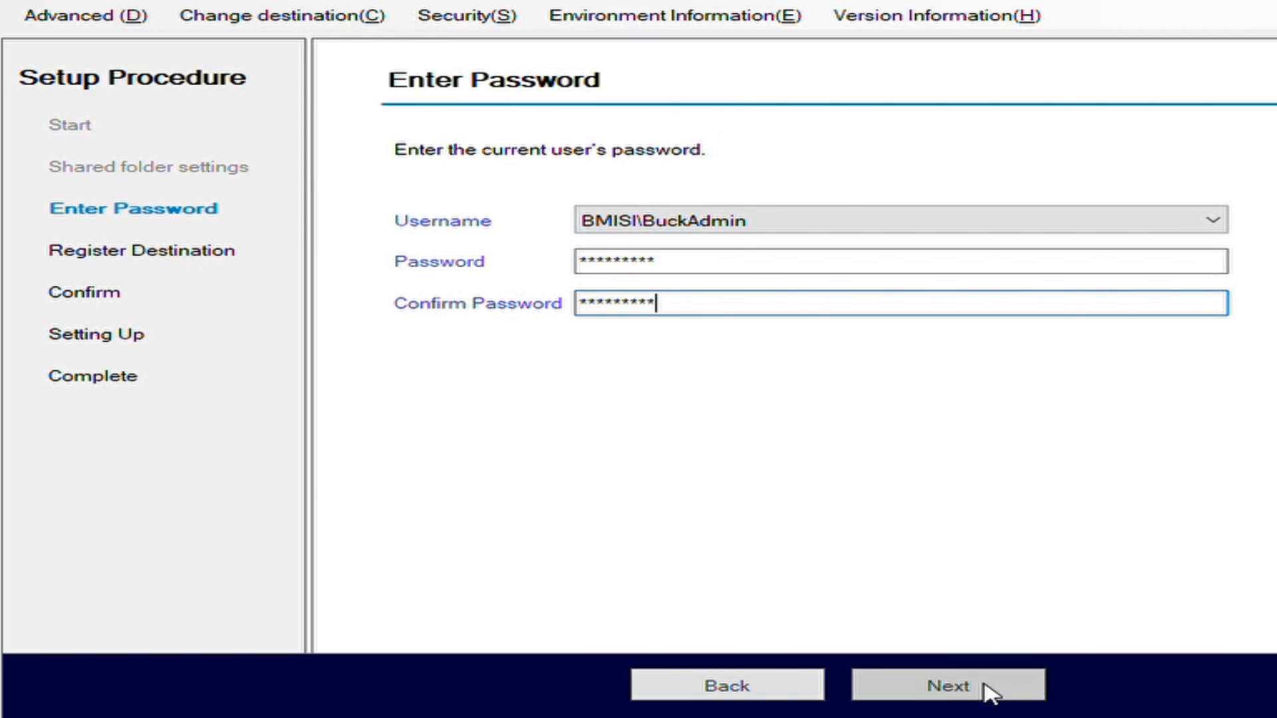
# Advance to Register Destination and enter ScanTest as the destination name
pyautogui.click(947, 685)
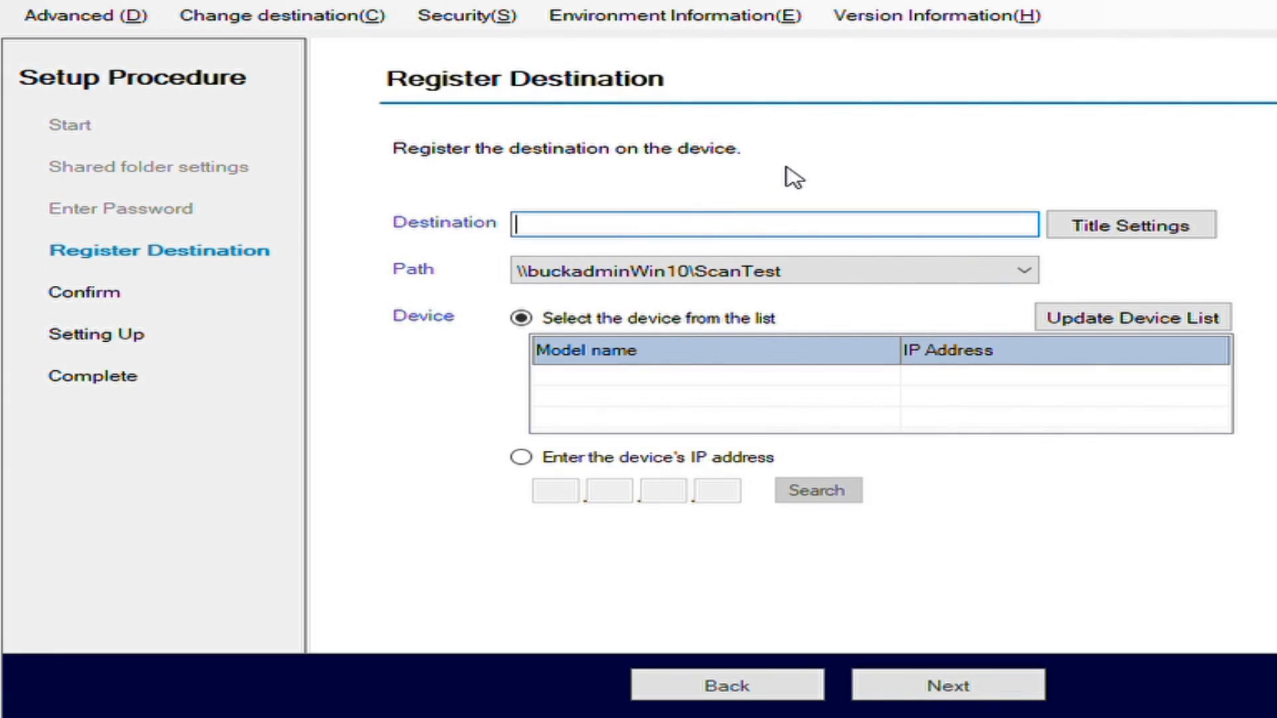
pyautogui.write('ScanTes')
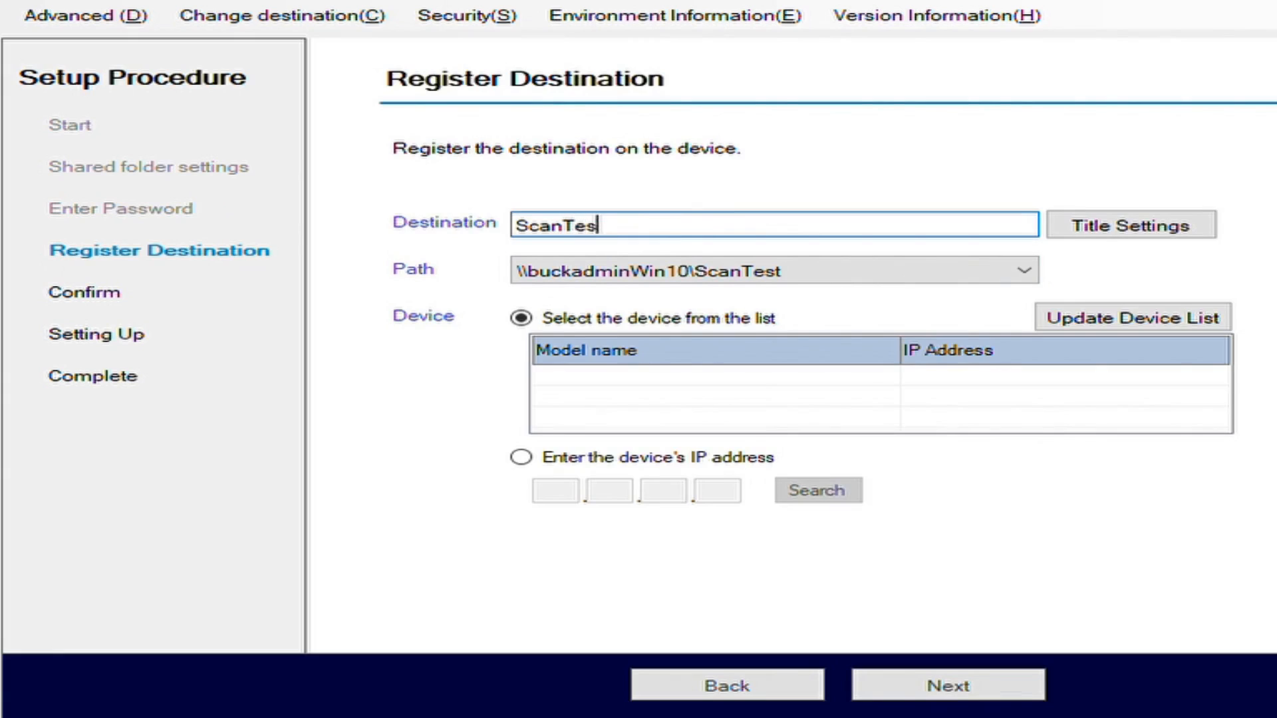
pyautogui.write('t')
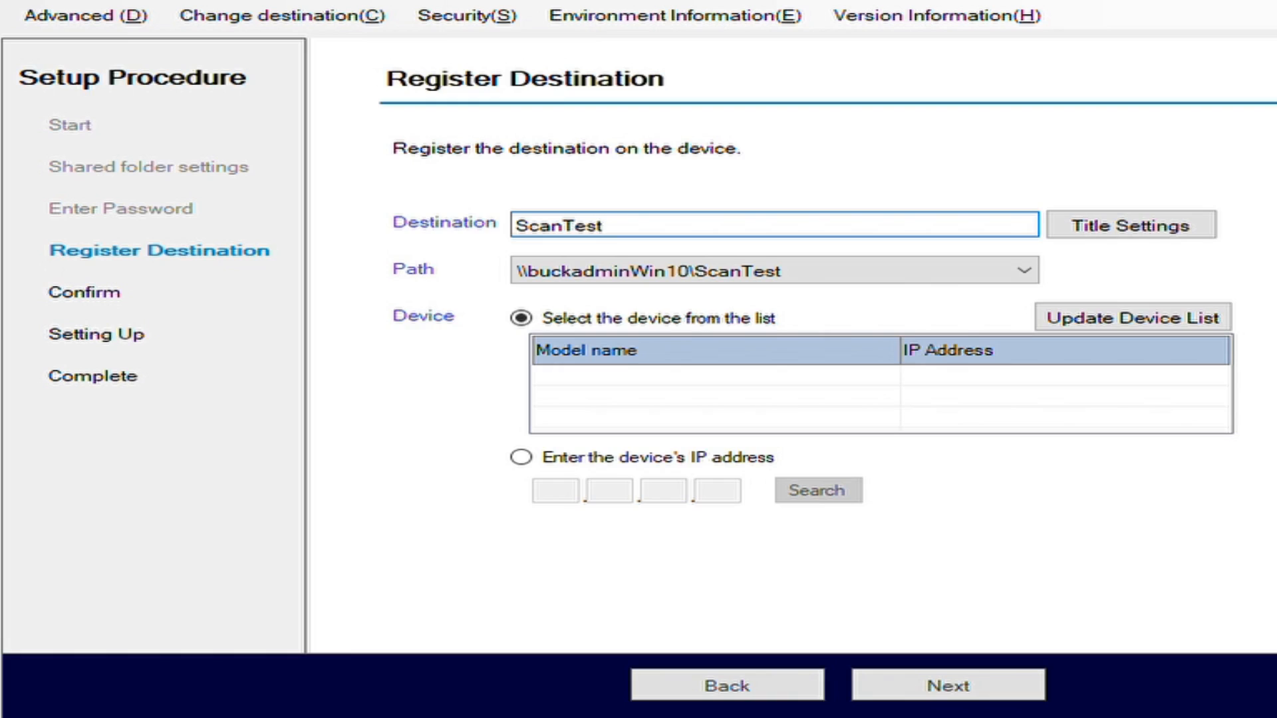
pyautogui.click(595, 225)
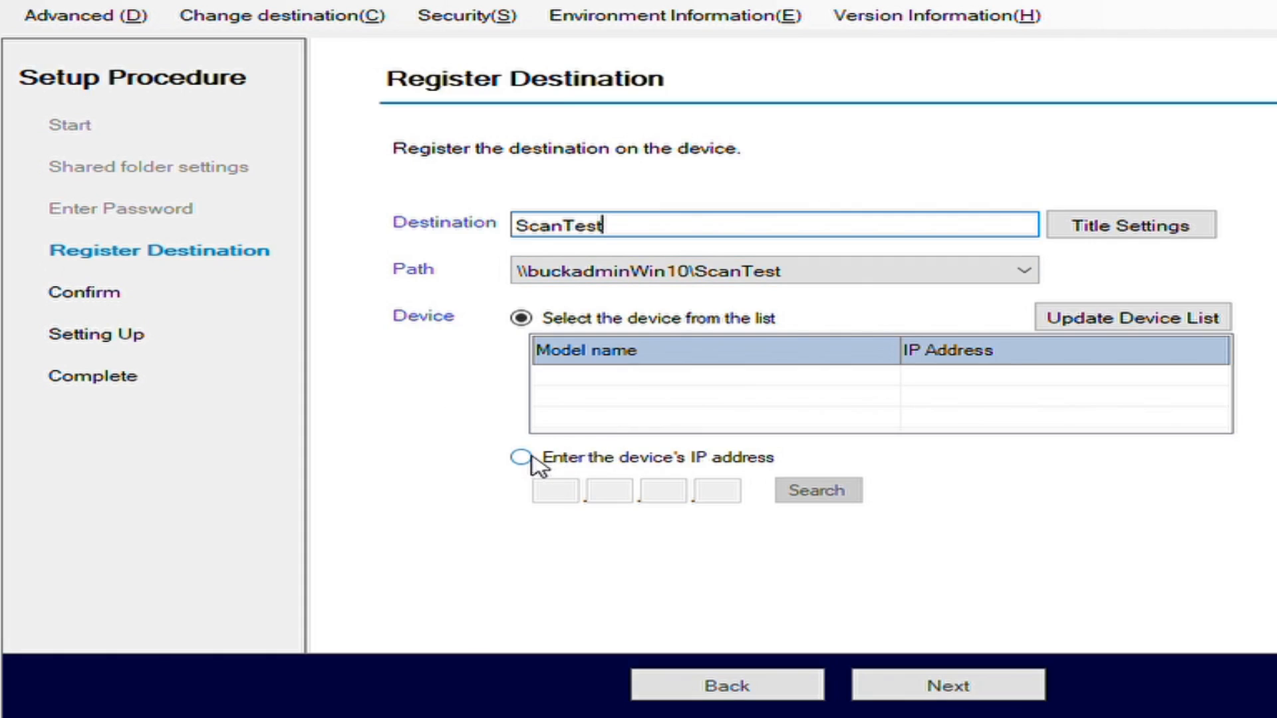
# Find the RICOH MP C4504 by IP 10.5.60.35 and submit for a connection check
pyautogui.click(520, 457)
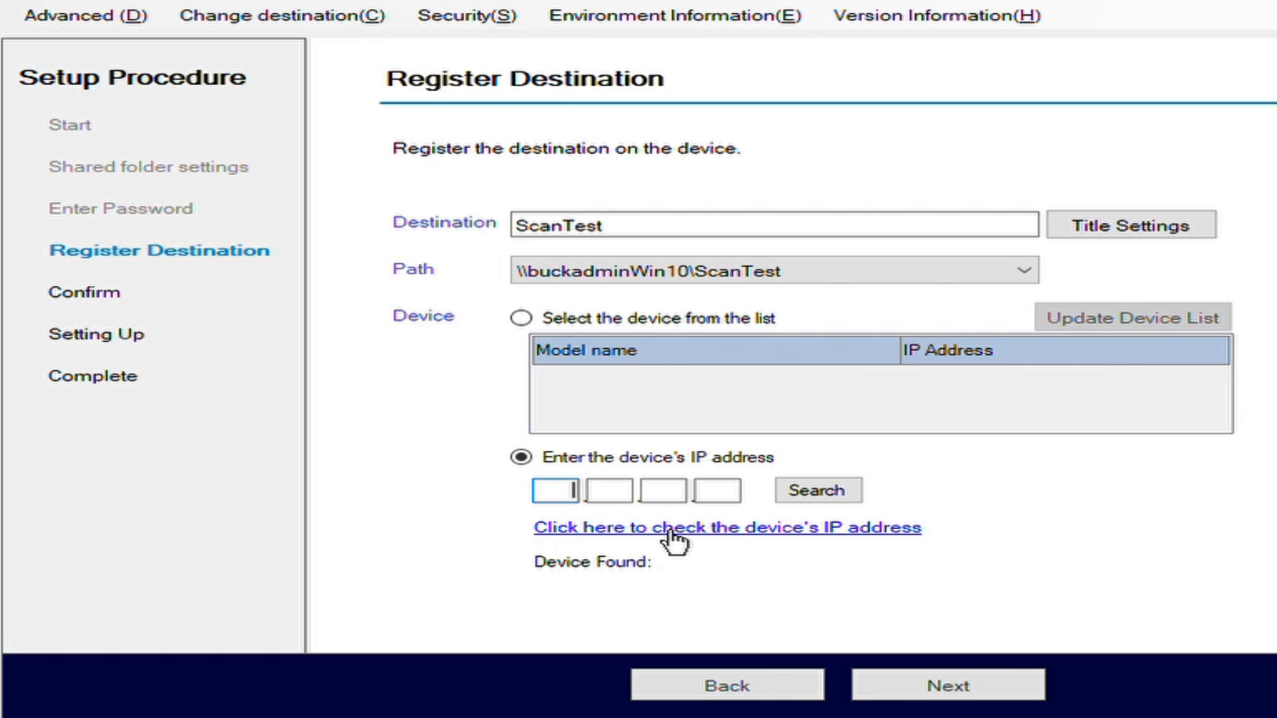
pyautogui.moveTo(871, 448)
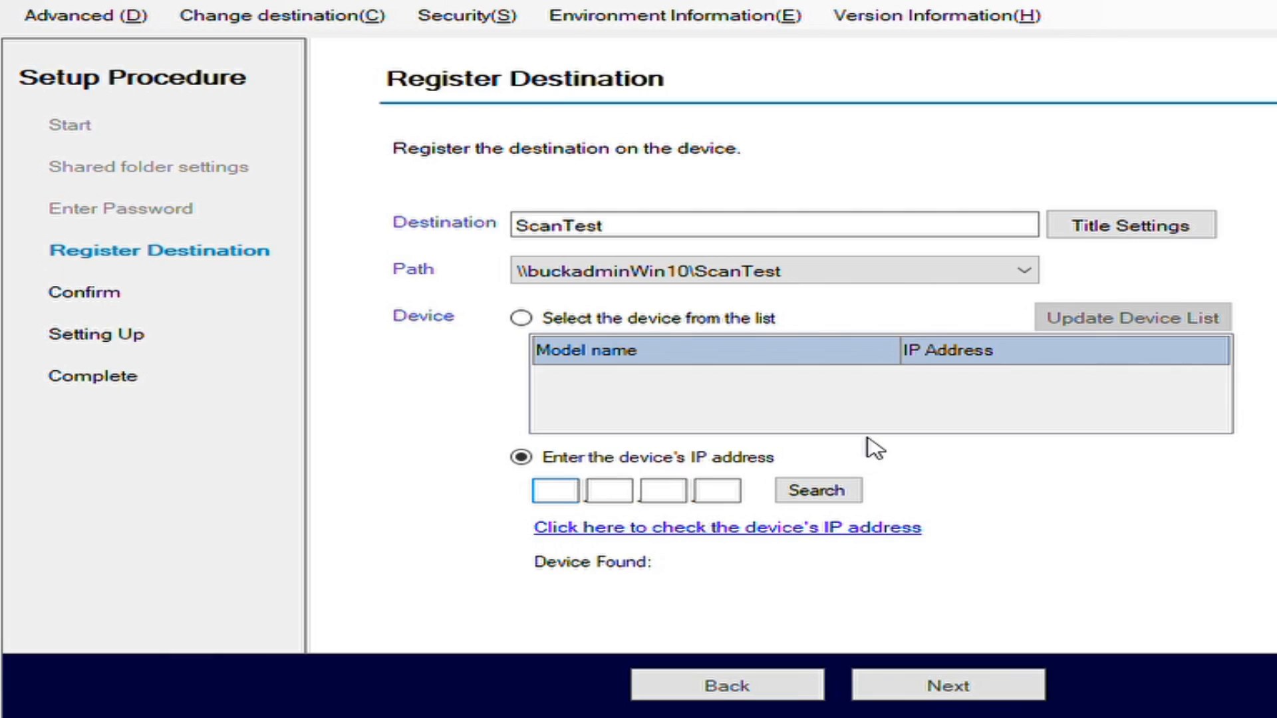
pyautogui.write('10.5.60.35')
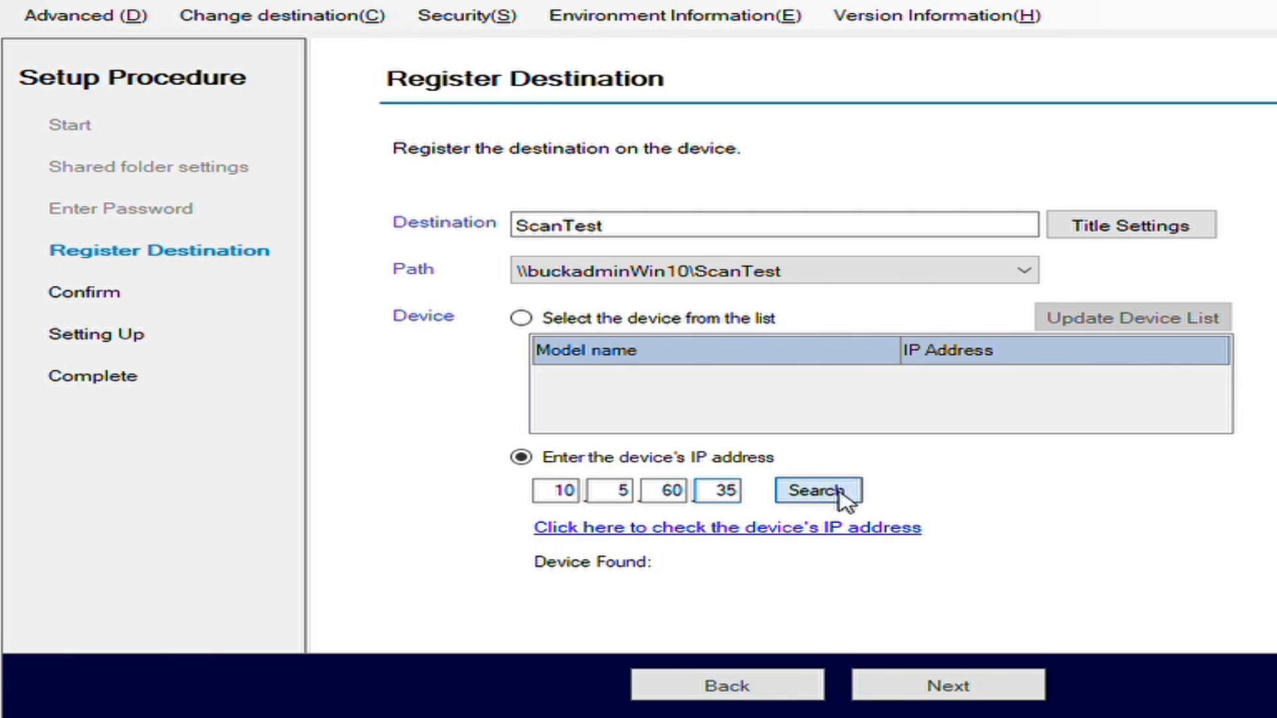
pyautogui.click(817, 490)
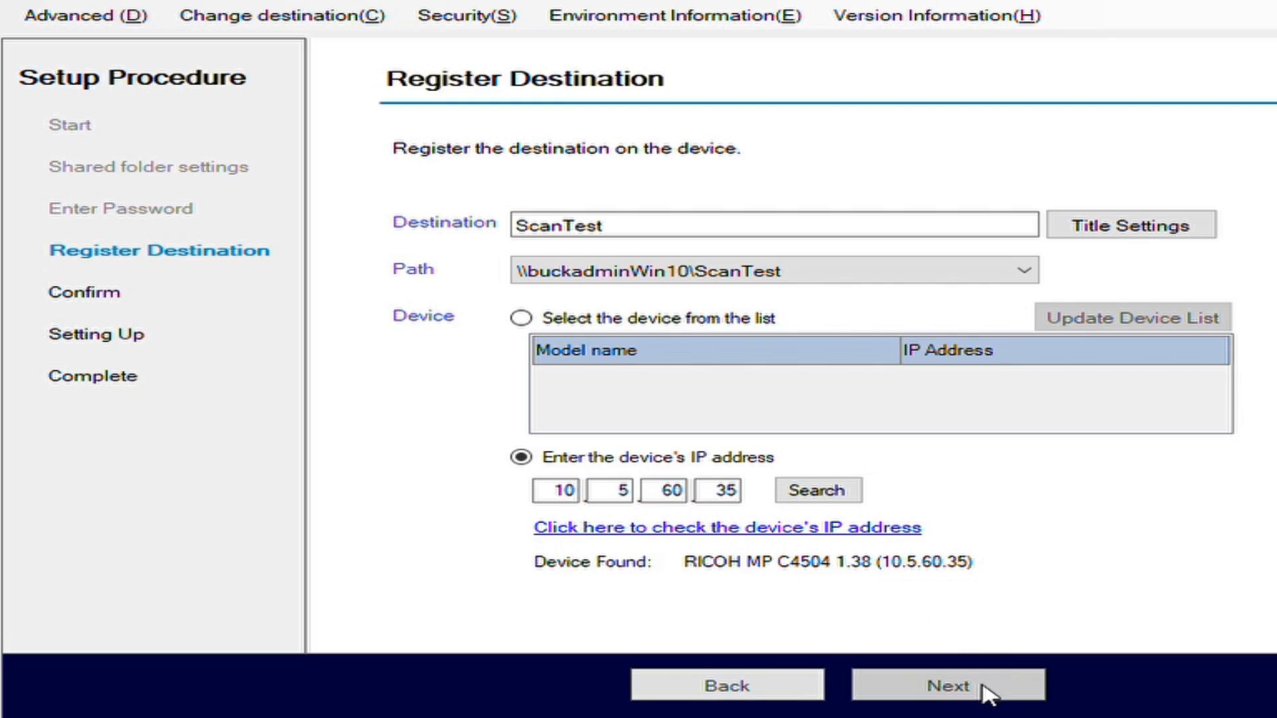
pyautogui.click(948, 685)
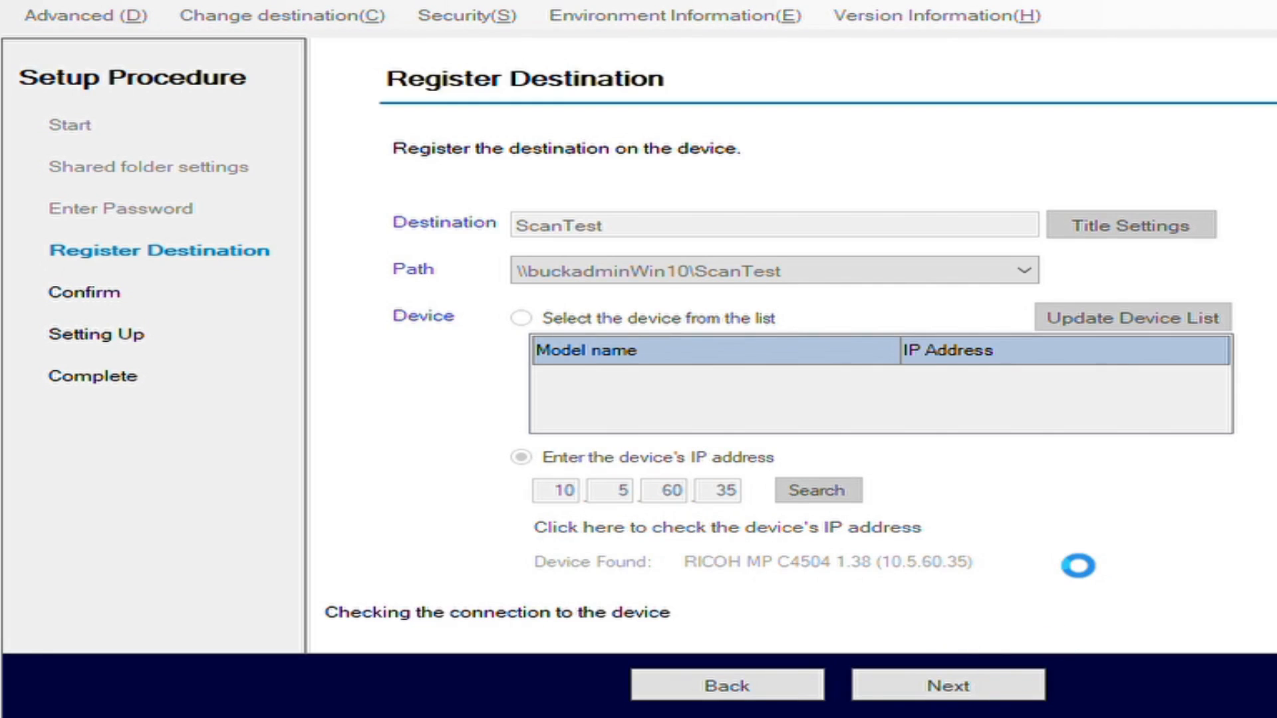
# Confirm the summary and execute setup, registering ScanTest as number 00017
pyautogui.click(947, 685)
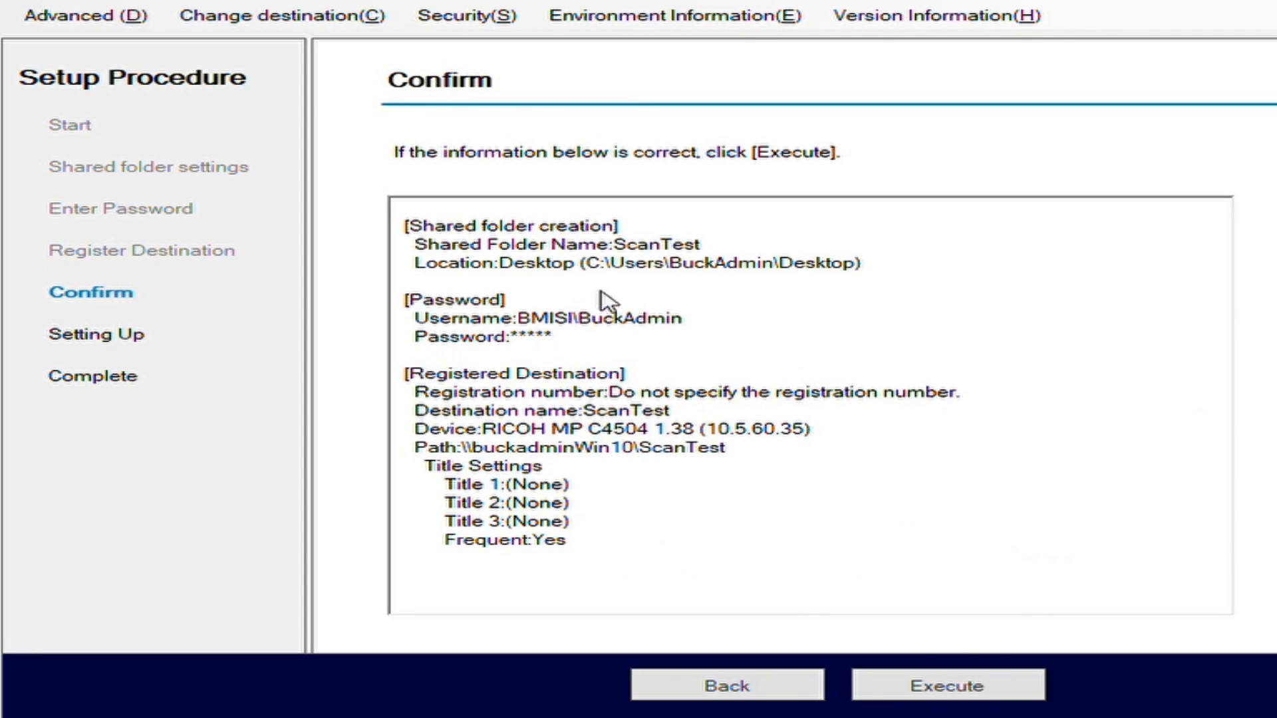
pyautogui.moveTo(830, 477)
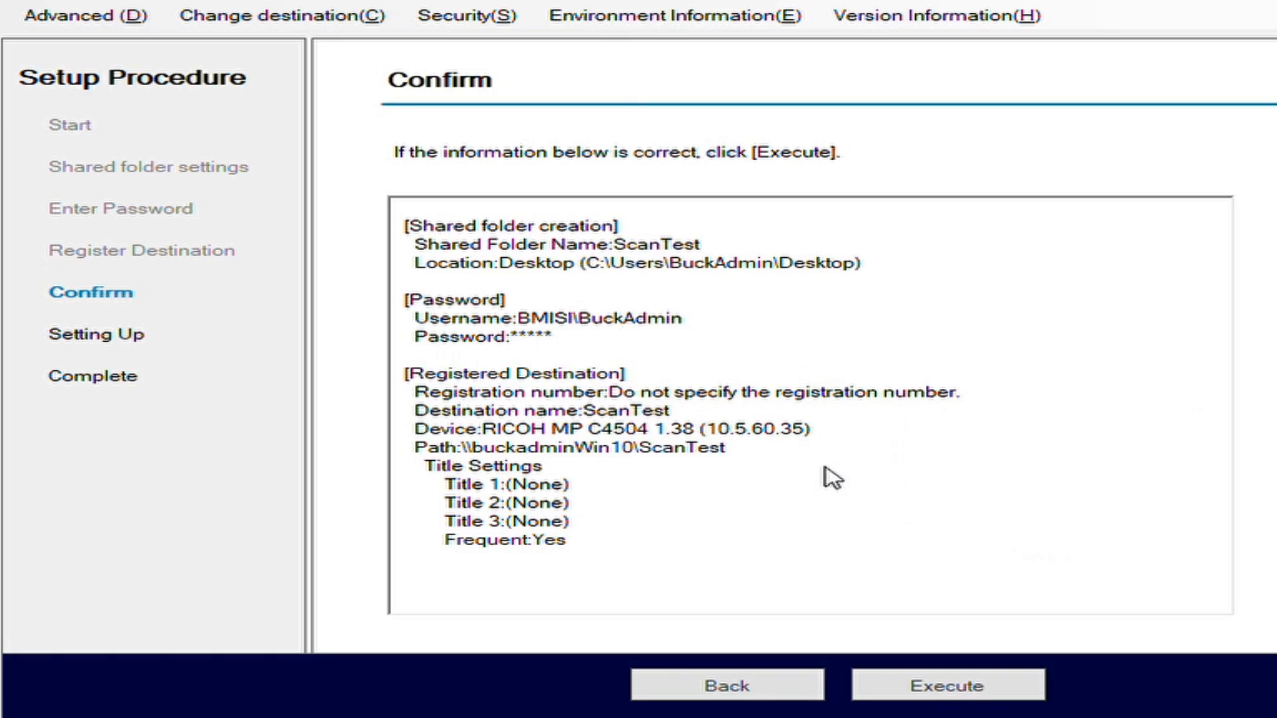
pyautogui.click(948, 685)
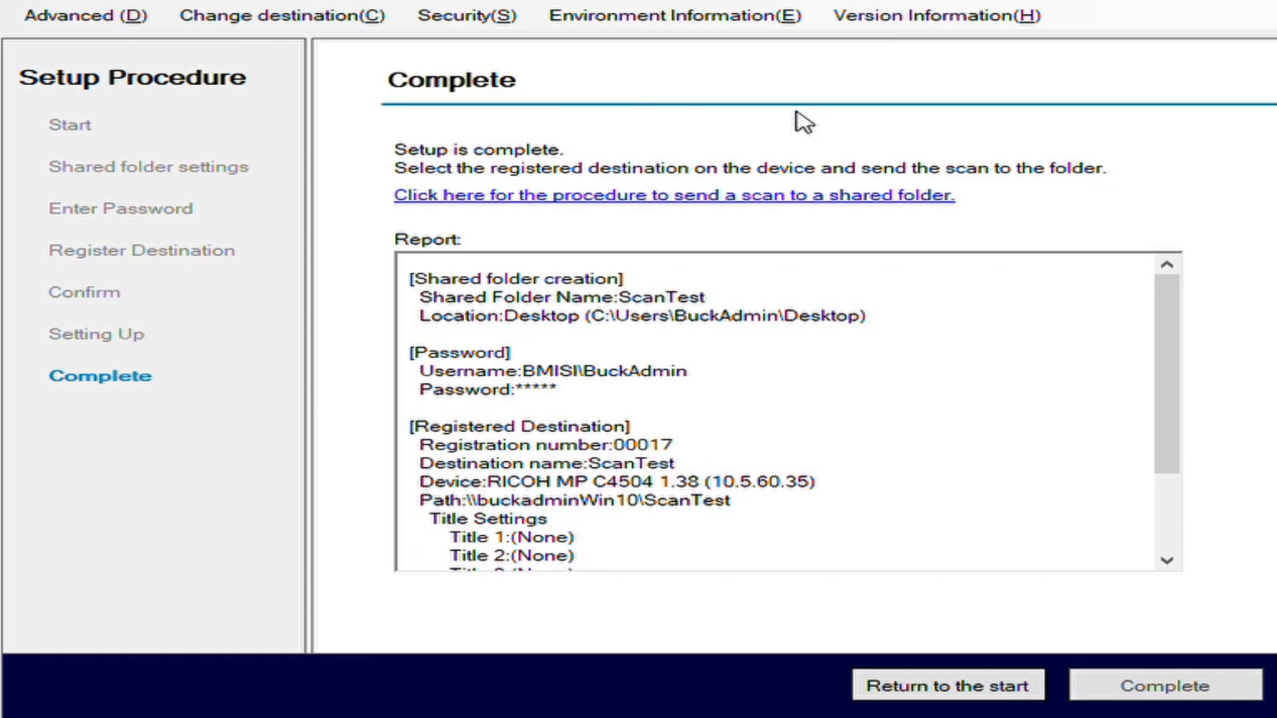
pyautogui.moveTo(819, 408)
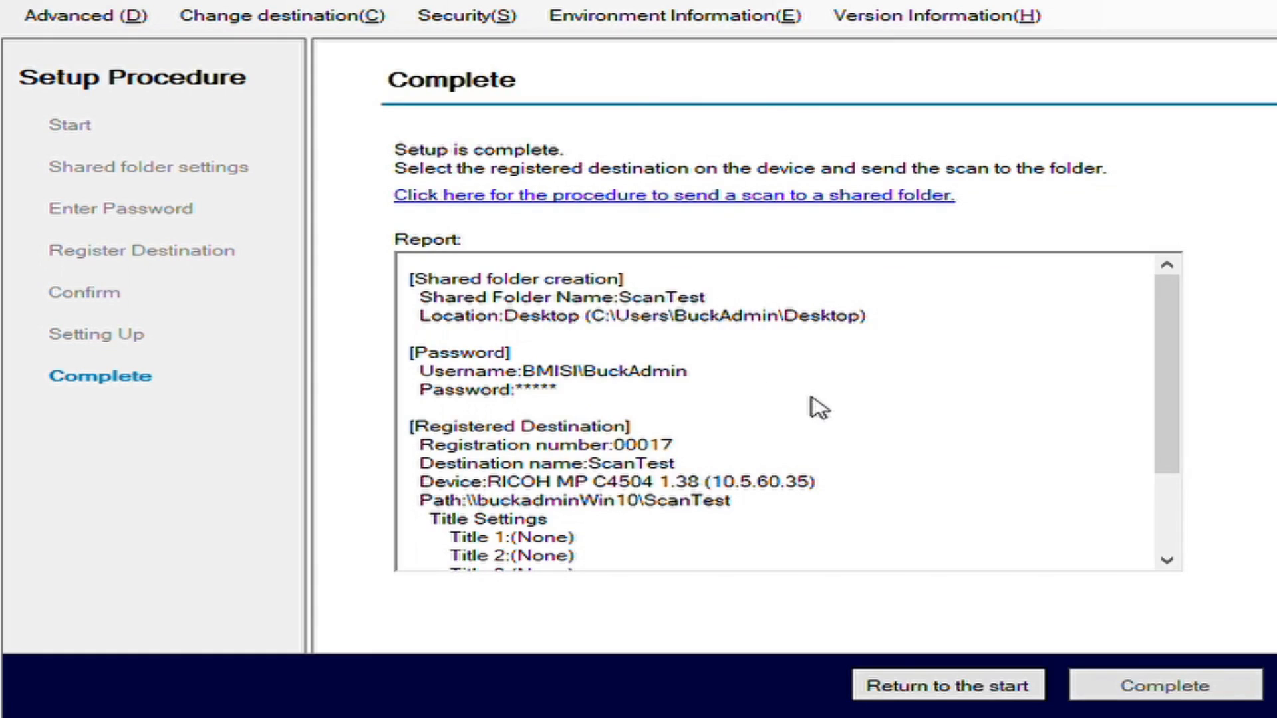
pyautogui.moveTo(778, 460)
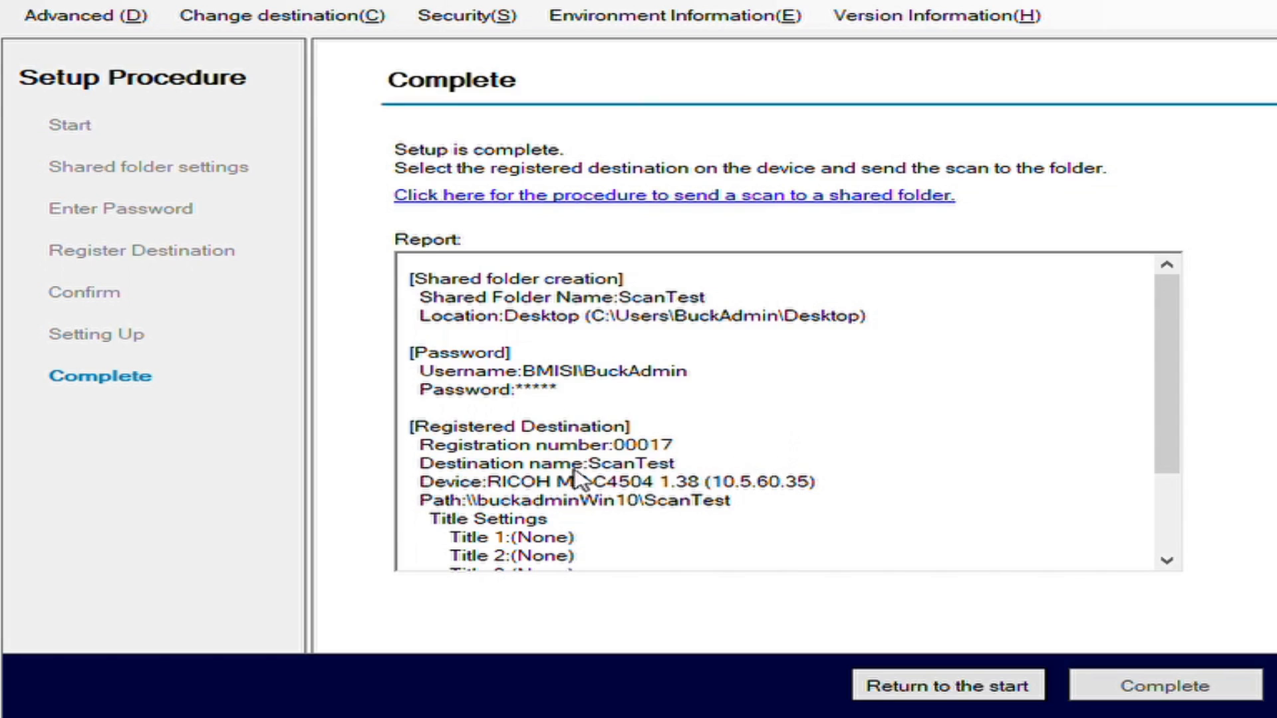
pyautogui.moveTo(884, 406)
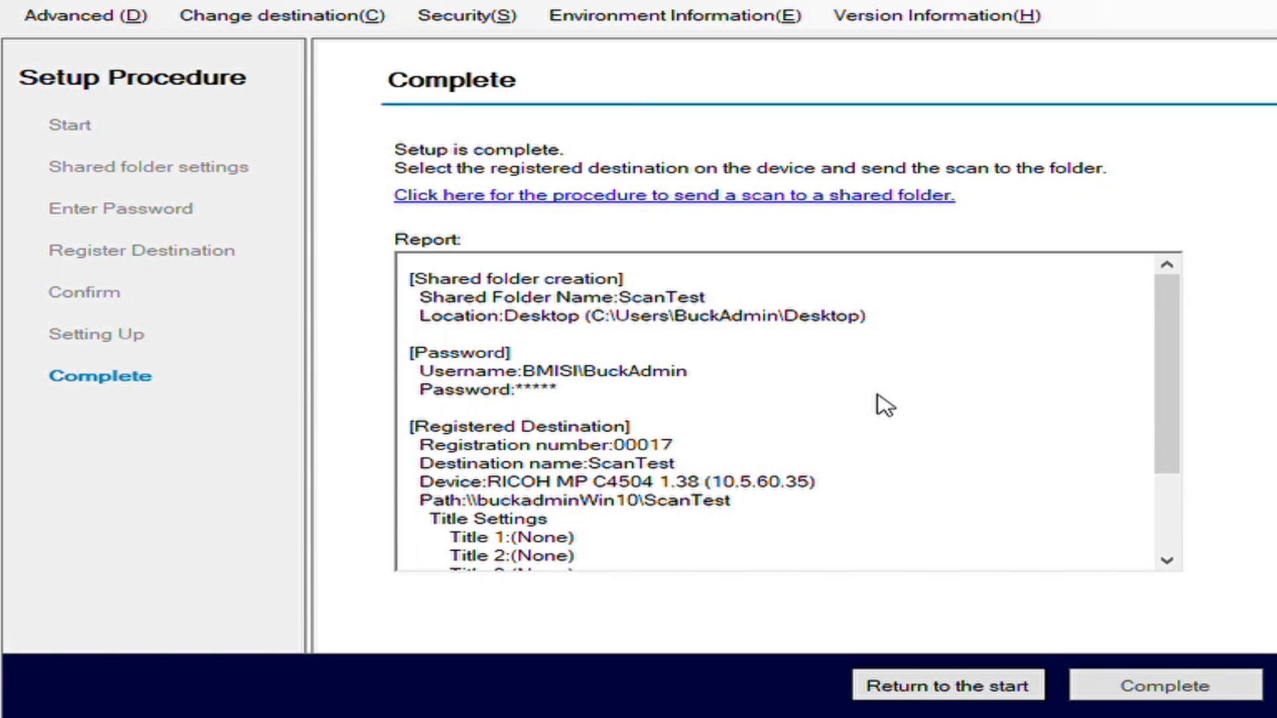
pyautogui.moveTo(817, 418)
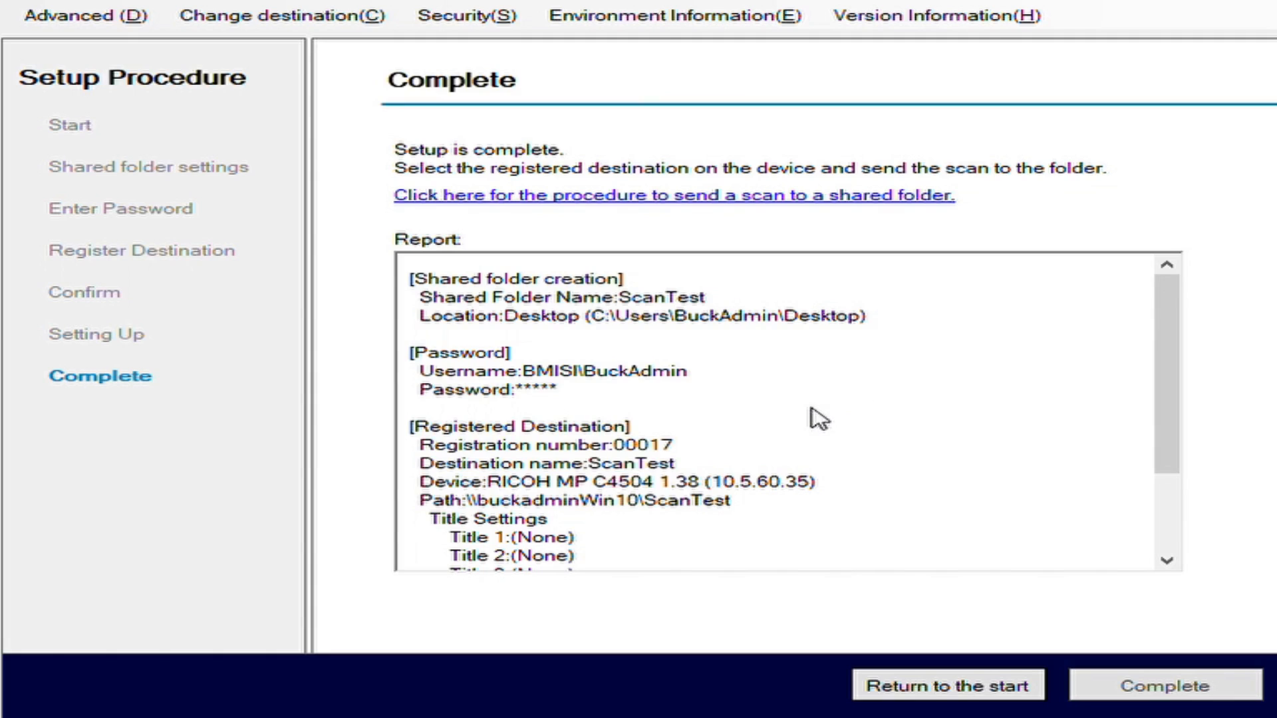